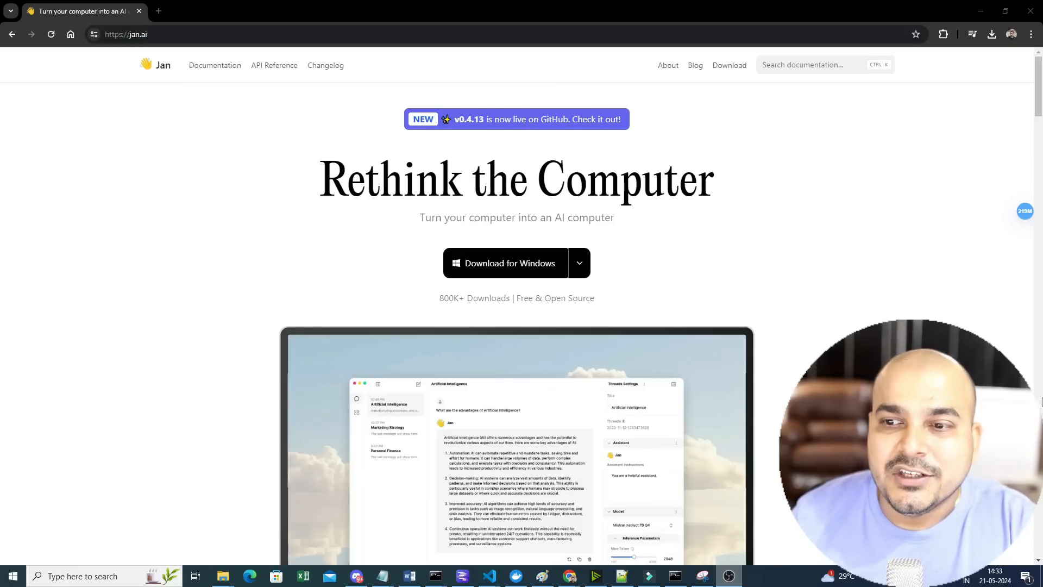
Highlight the Local and Remote API feature descriptions on the jan.ai page
{"action": "scroll", "scroll_direction": "down", "scroll_amount": 3}
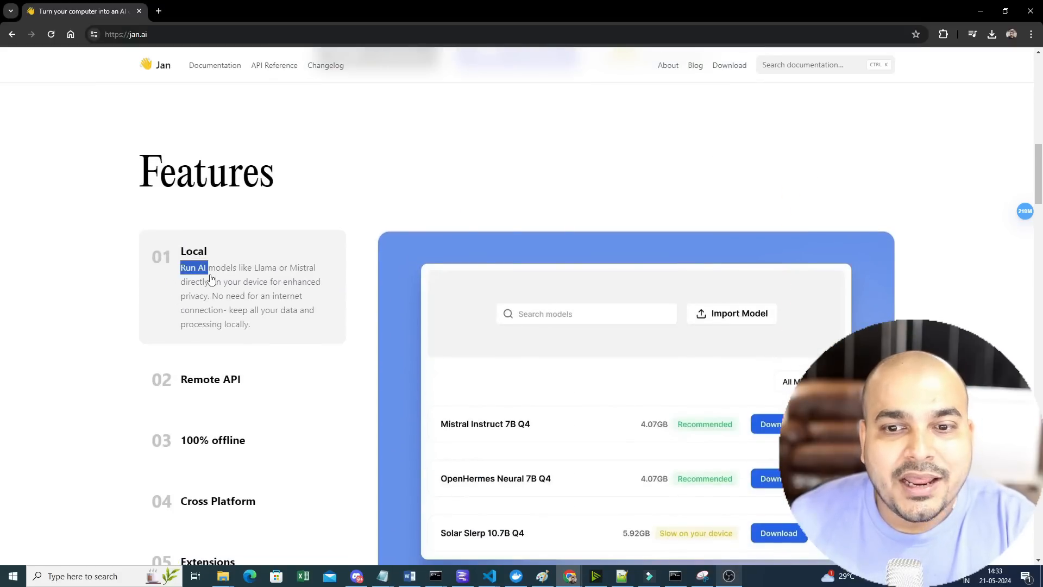
{"action": "left_click_drag", "start_coordinate": [194, 268], "coordinate": [279, 295]}
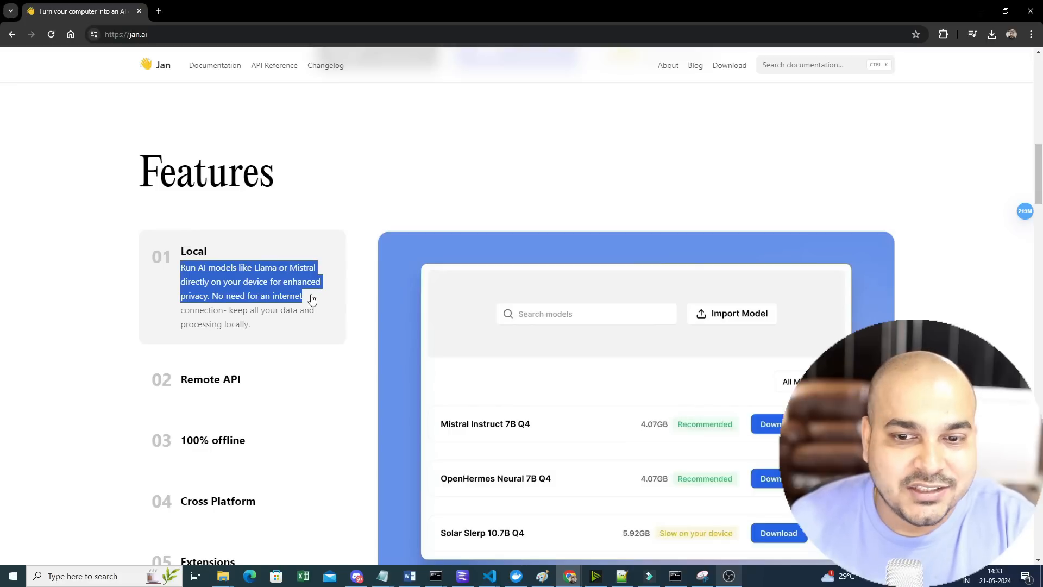
{"action": "left_click_drag", "start_coordinate": [301, 296], "coordinate": [314, 310]}
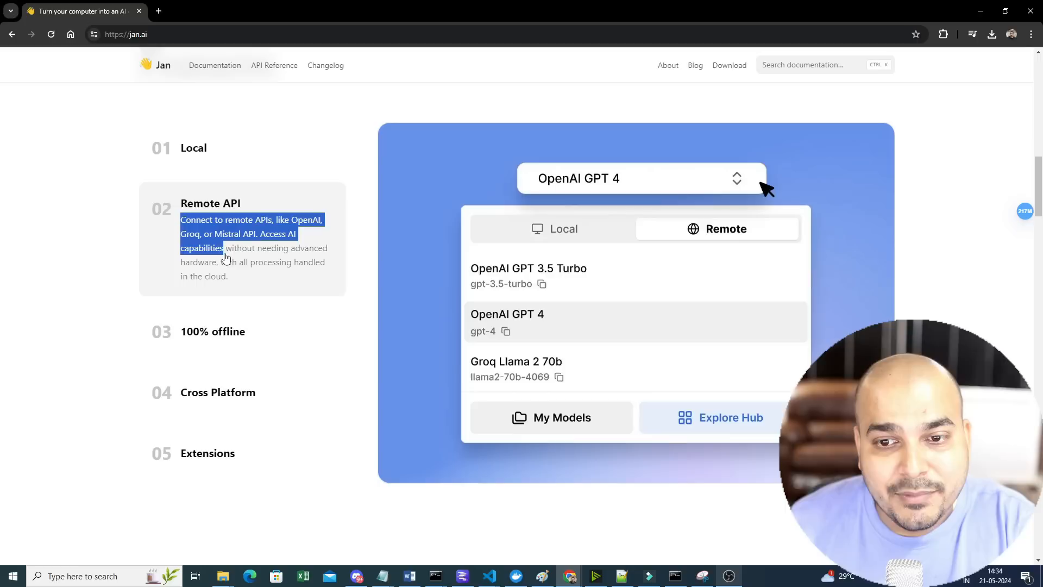
{"action": "left_click_drag", "start_coordinate": [224, 248], "coordinate": [228, 276]}
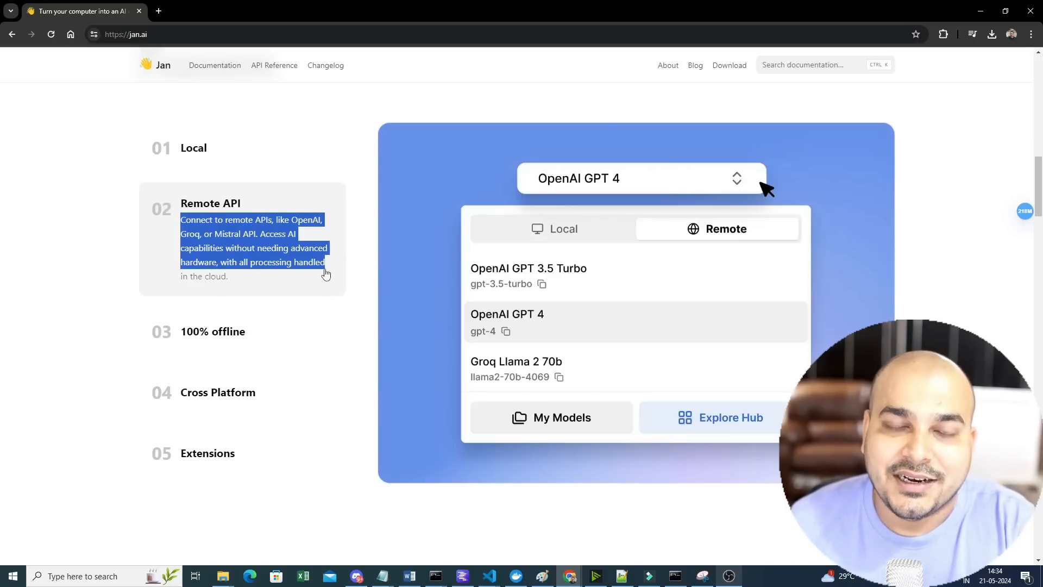
Highlight the 100% offline and Cross Platform feature descriptions further down
{"action": "scroll", "scroll_direction": "down", "scroll_amount": 3}
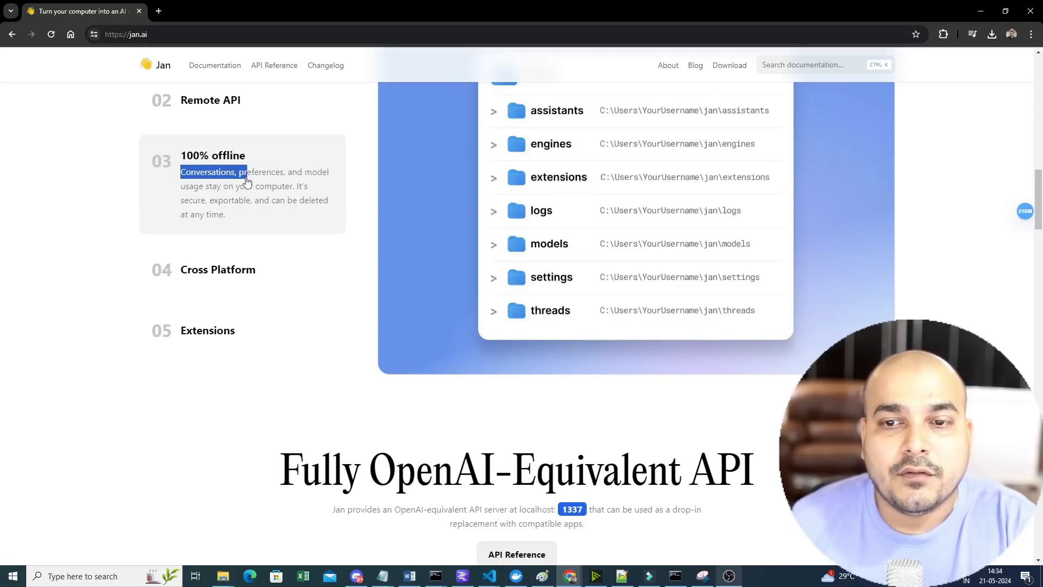
{"action": "left_click_drag", "start_coordinate": [246, 172], "coordinate": [234, 186]}
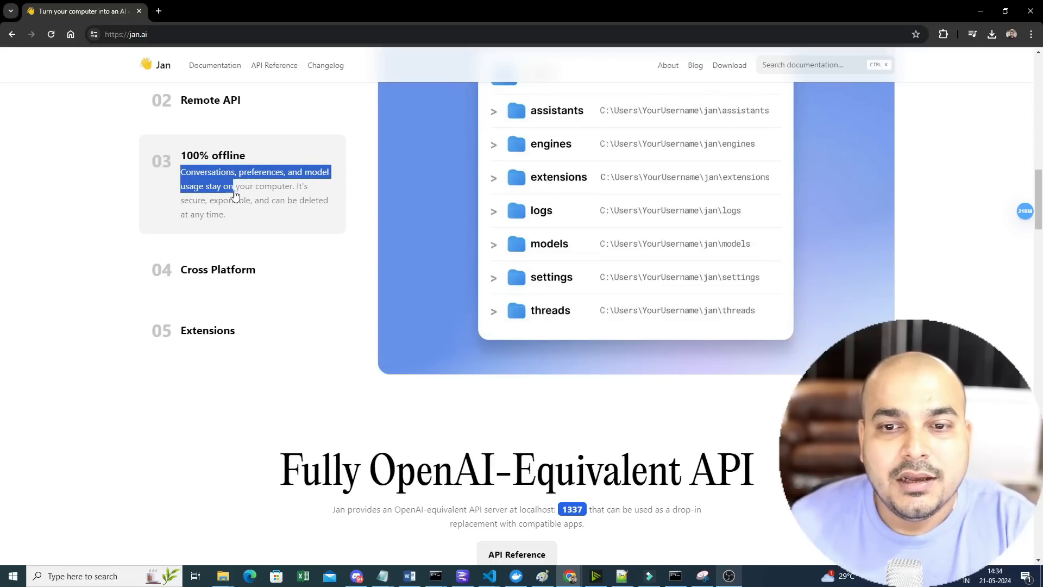
{"action": "left_click_drag", "start_coordinate": [234, 186], "coordinate": [246, 200]}
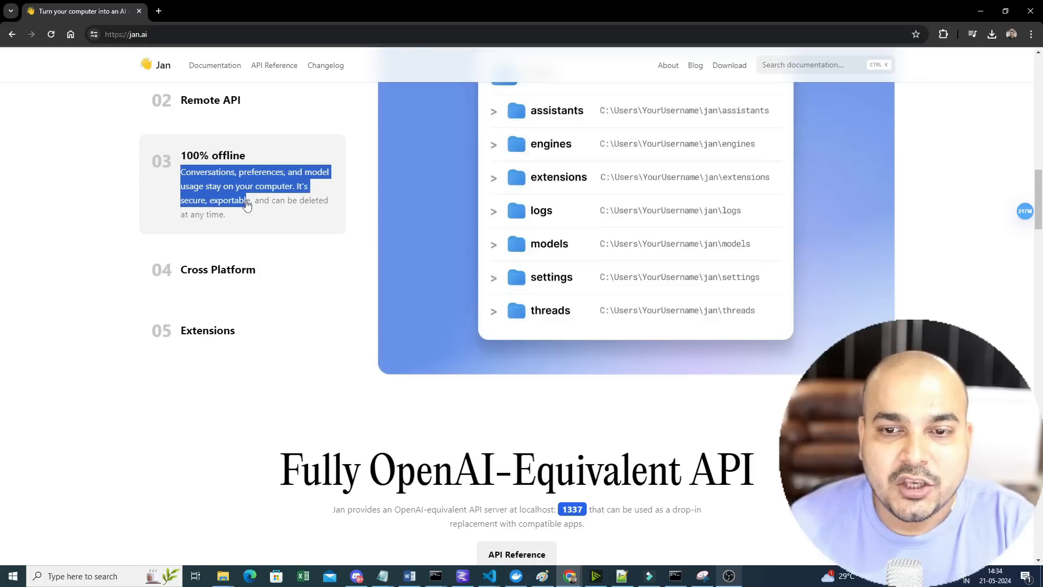
{"action": "left_click_drag", "start_coordinate": [246, 203], "coordinate": [326, 214]}
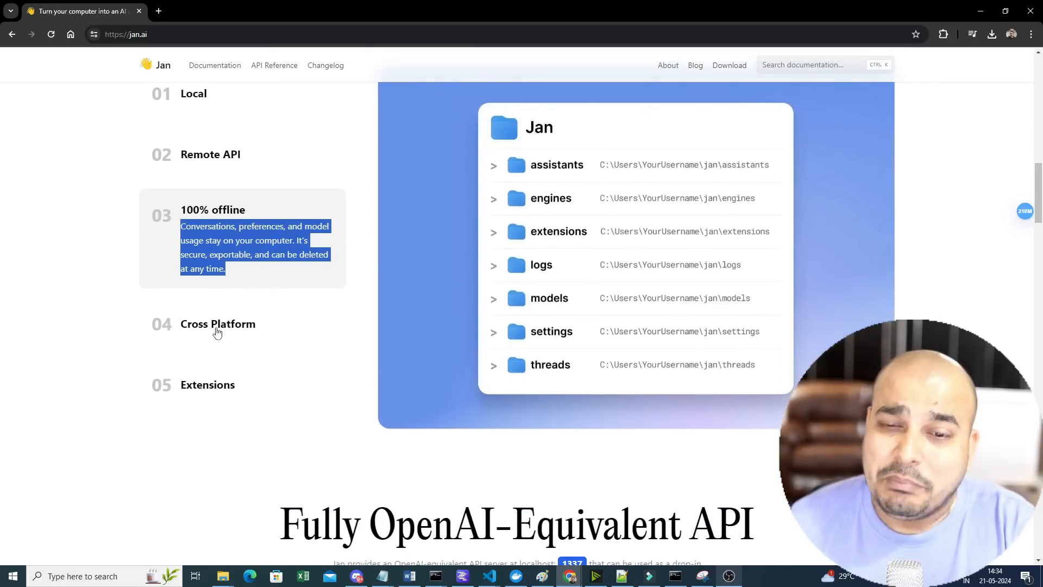
{"action": "scroll", "scroll_direction": "down", "scroll_amount": 3}
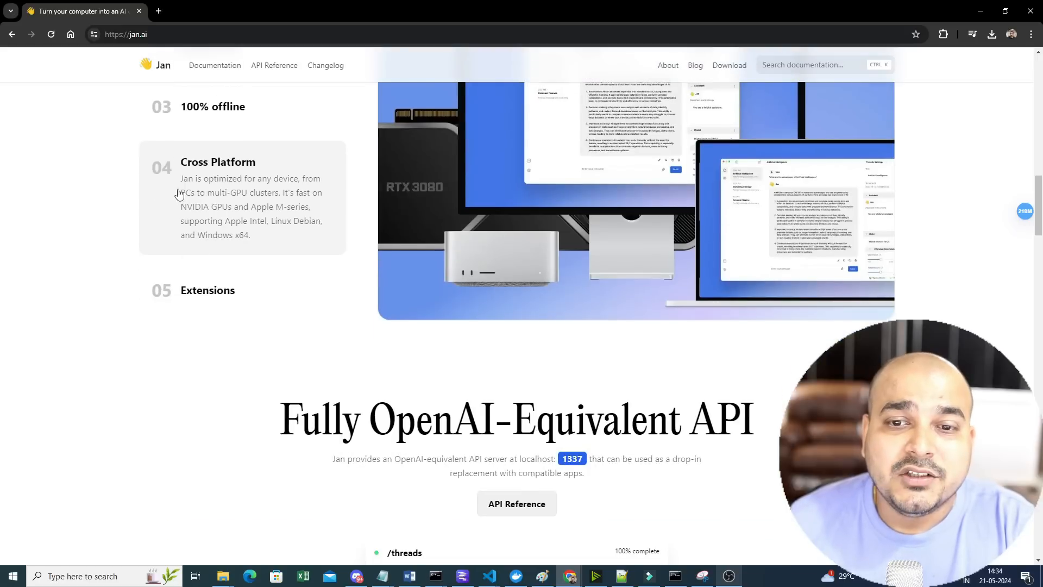
{"action": "left_click_drag", "start_coordinate": [180, 179], "coordinate": [279, 192]}
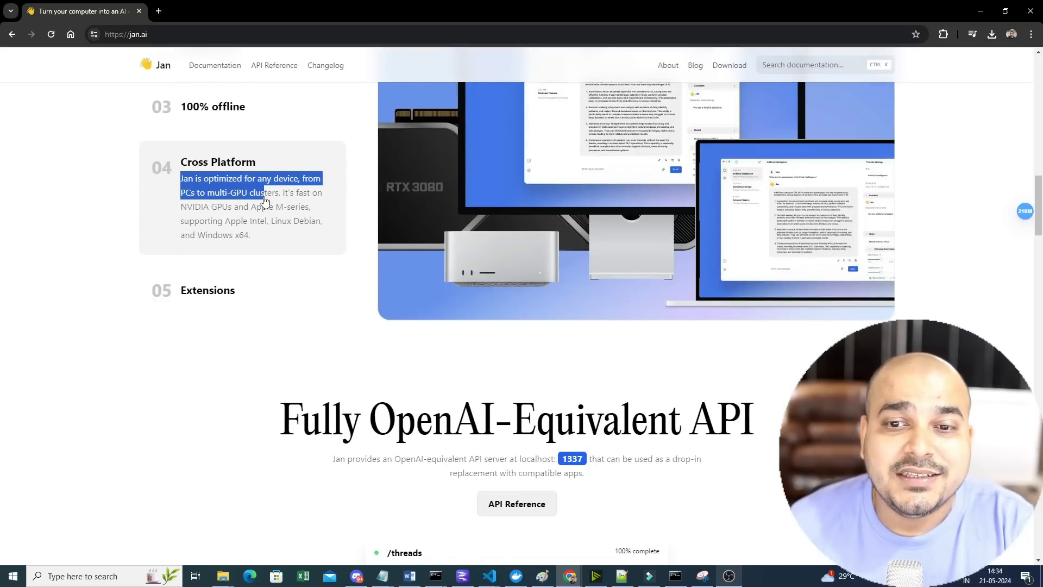
{"action": "left_click_drag", "start_coordinate": [264, 200], "coordinate": [285, 211]}
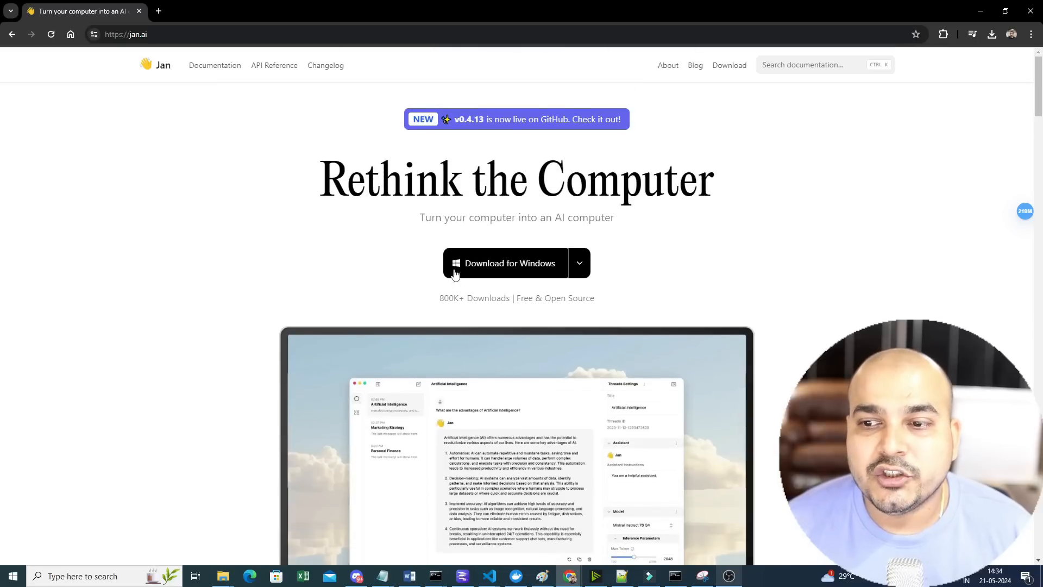
Download the Jan installer for Windows and check its download progress
{"action": "left_click", "coordinate": [578, 263]}
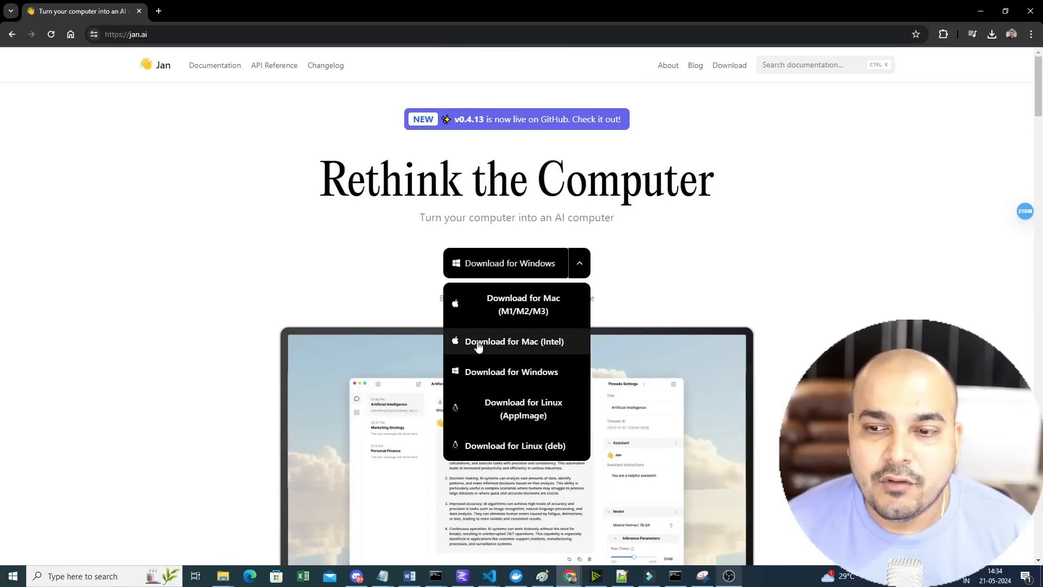
{"action": "scroll", "scroll_direction": "down", "scroll_amount": 3}
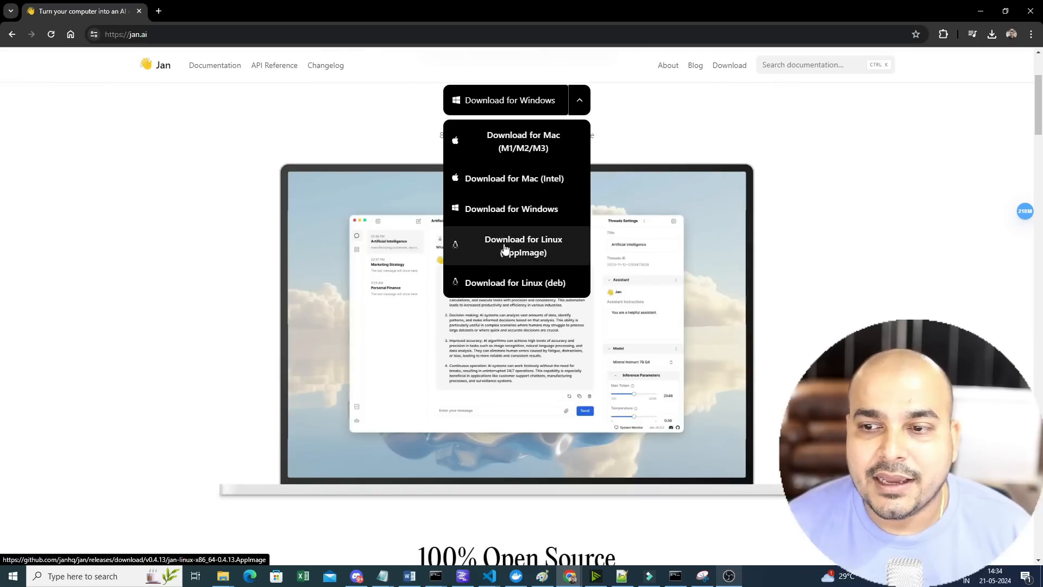
{"action": "mouse_move", "coordinate": [524, 141]}
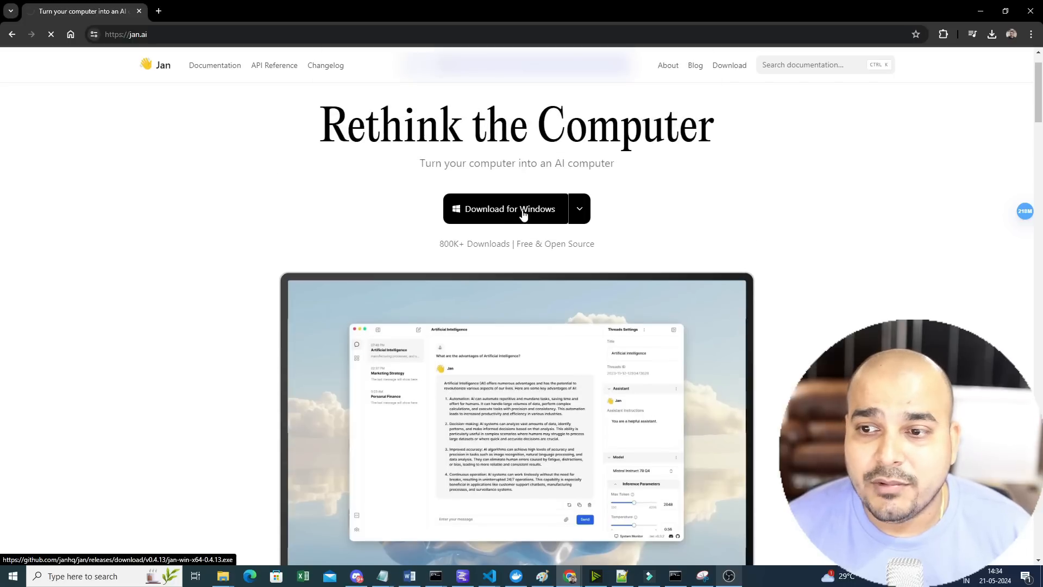
{"action": "mouse_move", "coordinate": [518, 221]}
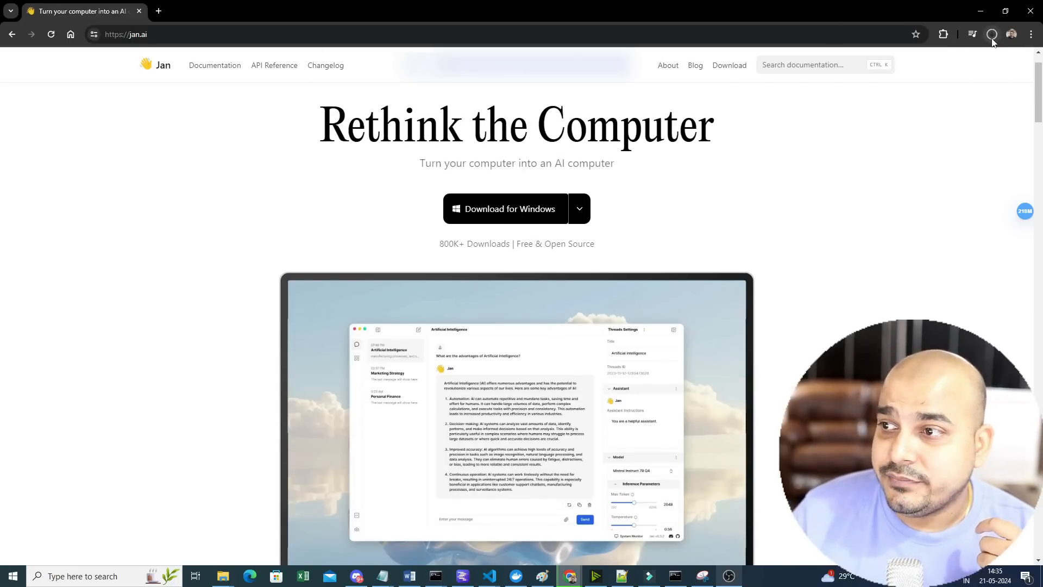
{"action": "left_click", "coordinate": [991, 34]}
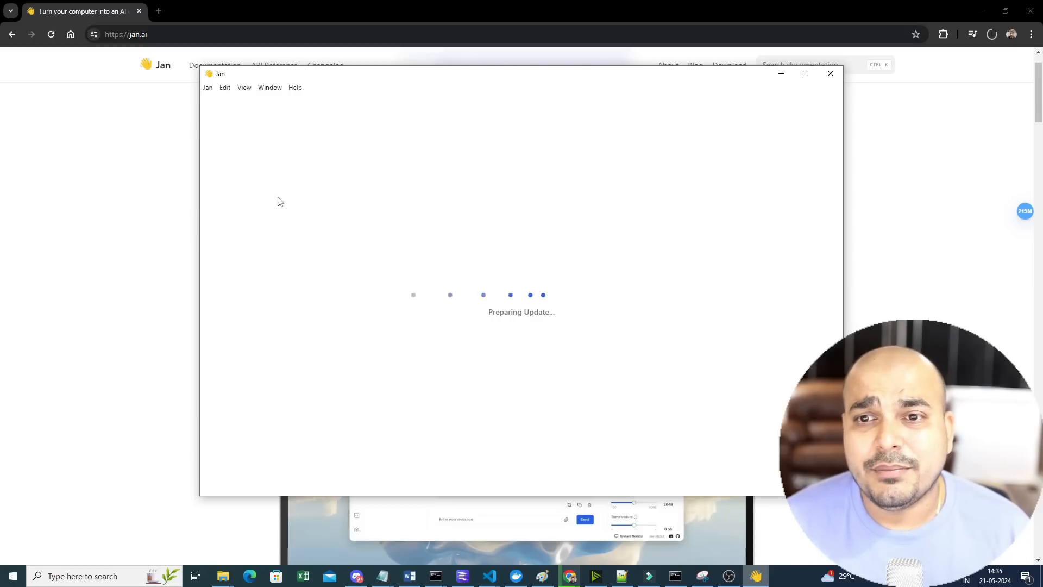
{"action": "mouse_move", "coordinate": [409, 240]}
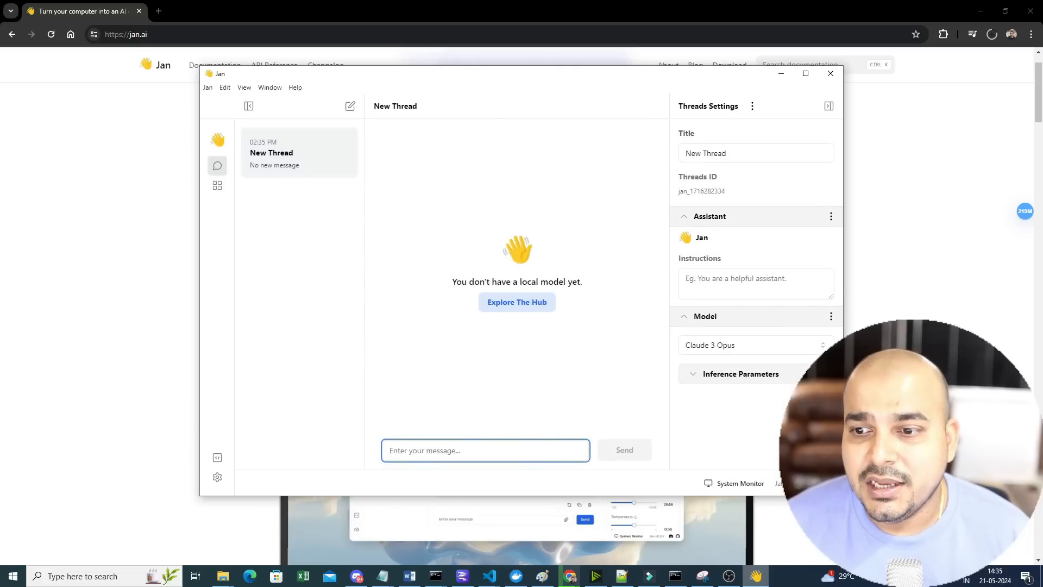
Maximize the Jan window showing a new empty thread with no local model
{"action": "left_click", "coordinate": [806, 74]}
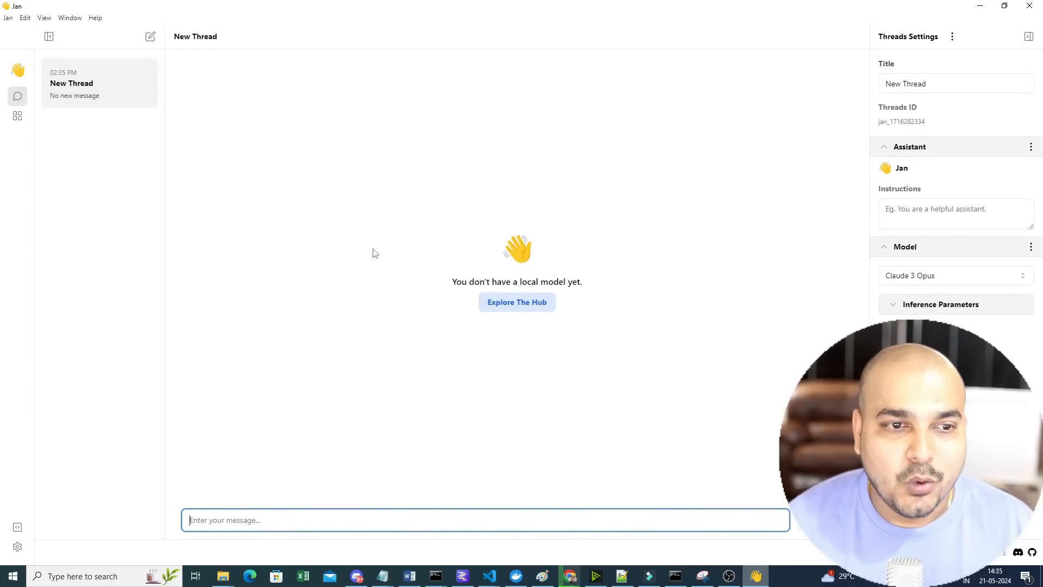
{"action": "mouse_move", "coordinate": [45, 25]}
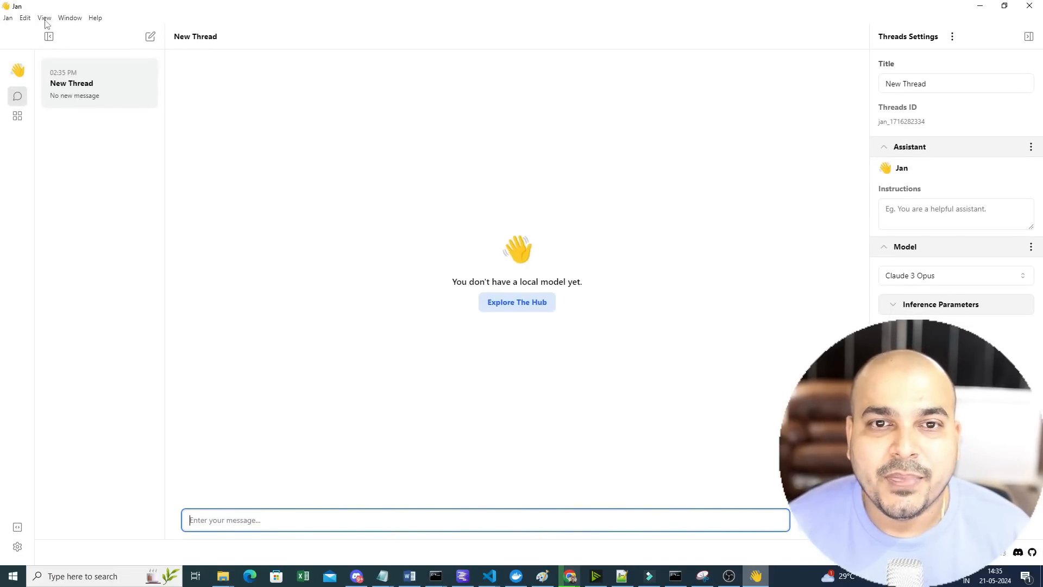
{"action": "left_click", "coordinate": [95, 17]}
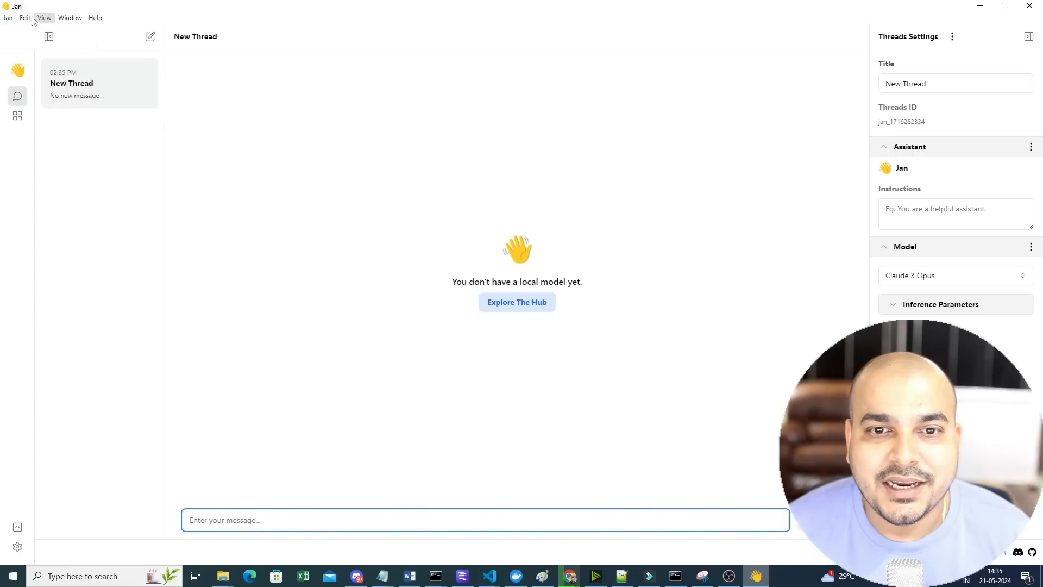
{"action": "left_click", "coordinate": [7, 18]}
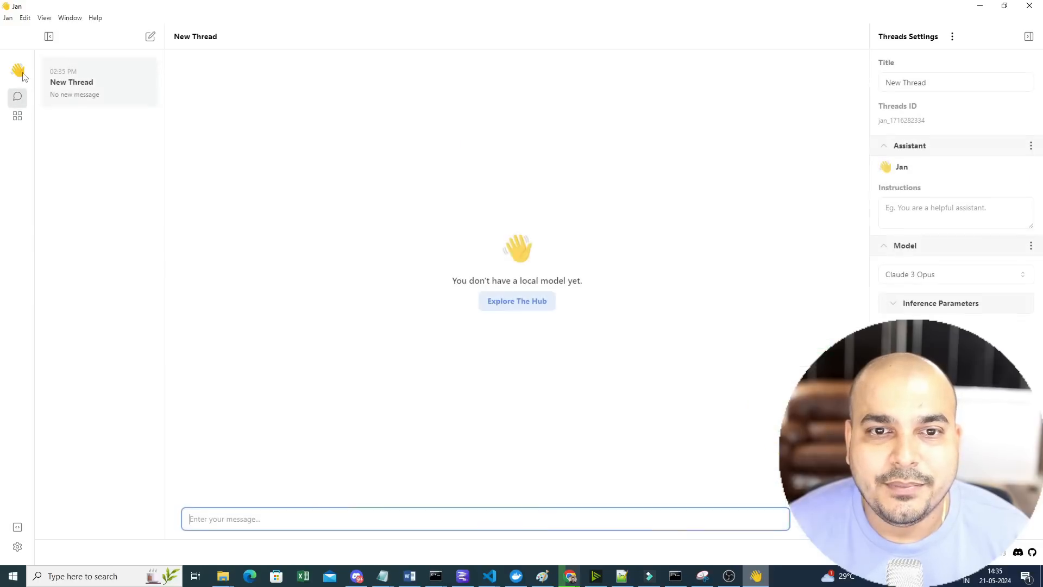
Open the Hub and scroll the model list down to the Groq remote models
{"action": "left_click", "coordinate": [517, 301]}
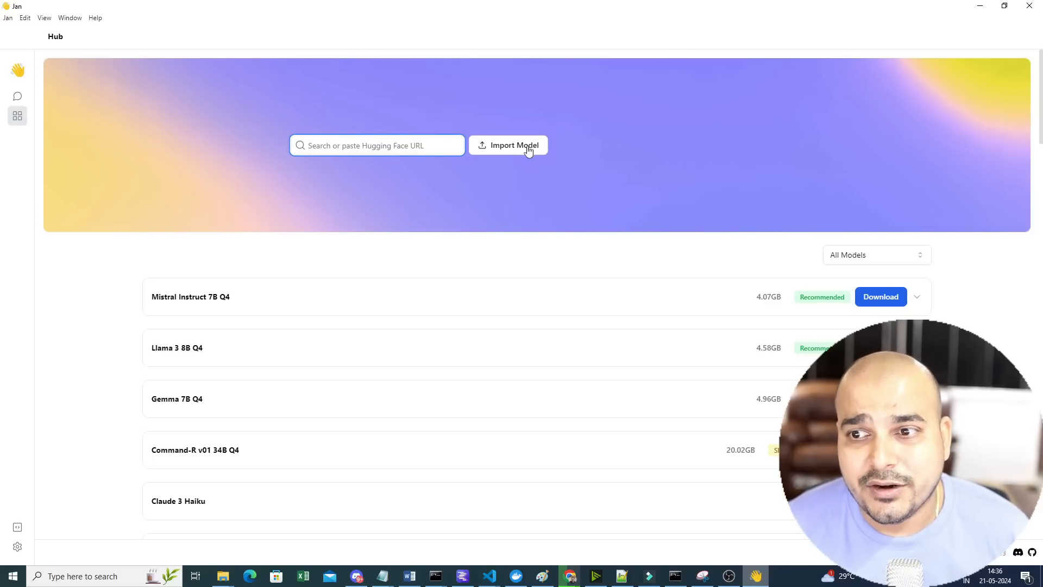
{"action": "scroll", "scroll_direction": "down", "scroll_amount": 3}
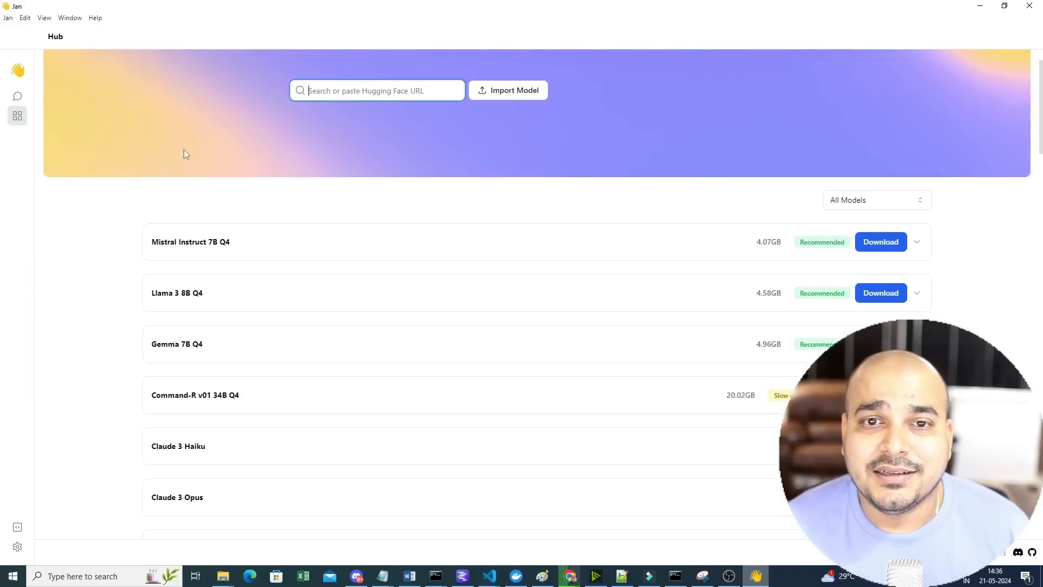
{"action": "scroll", "scroll_direction": "down", "scroll_amount": 3}
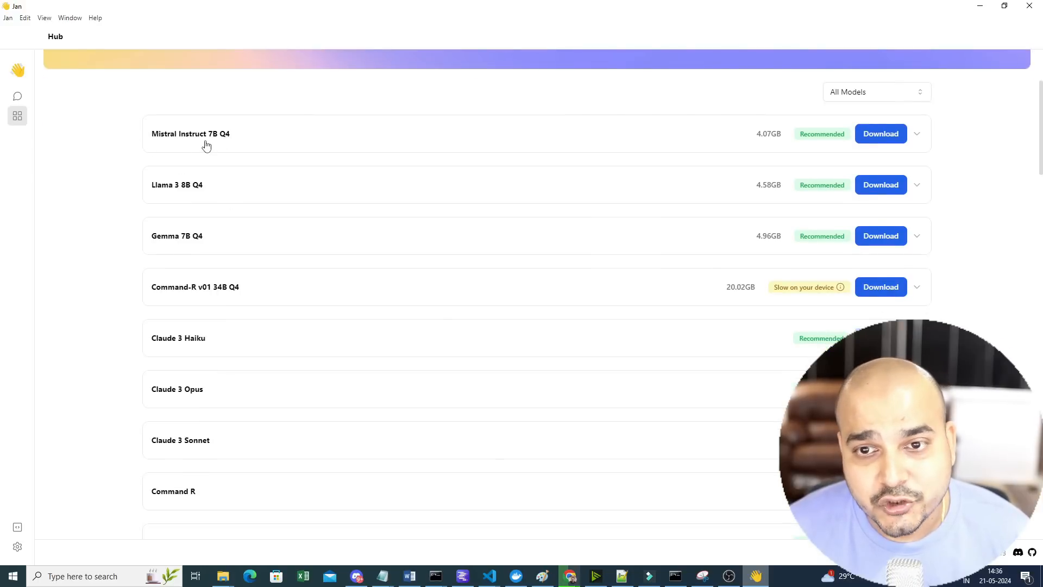
{"action": "mouse_move", "coordinate": [169, 197]}
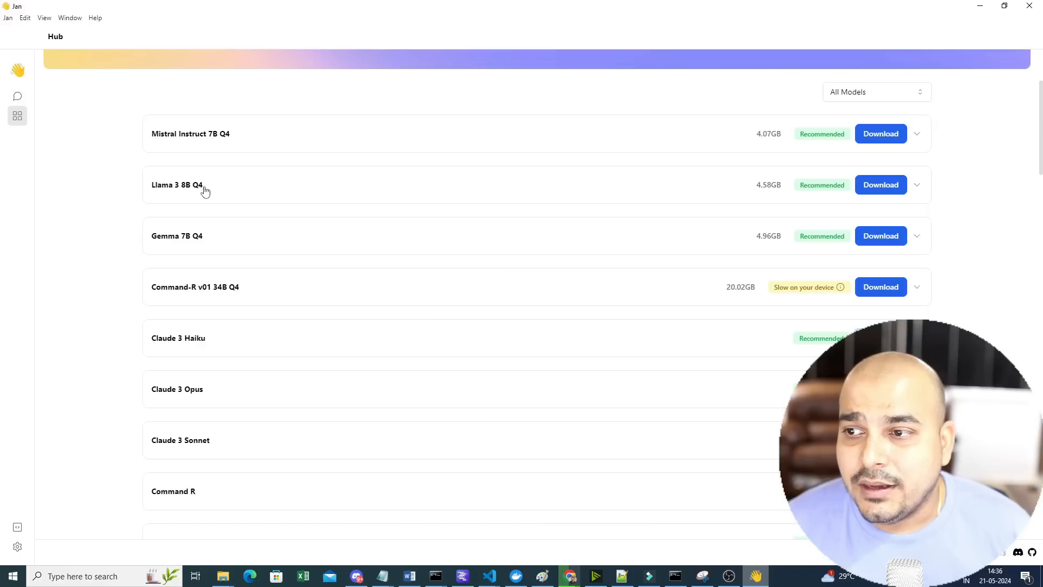
{"action": "mouse_move", "coordinate": [164, 239]}
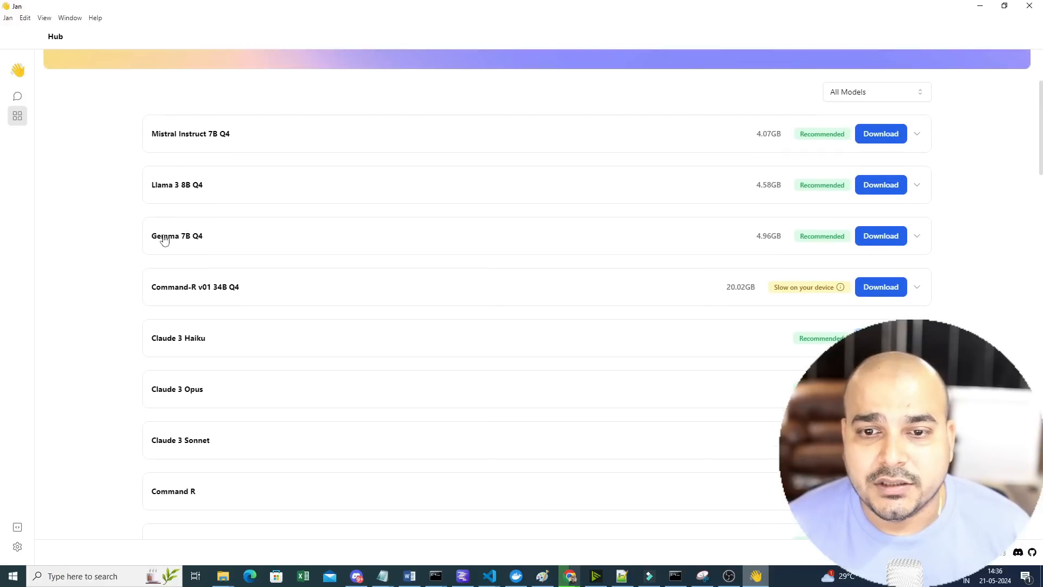
{"action": "scroll", "scroll_direction": "down", "scroll_amount": 3}
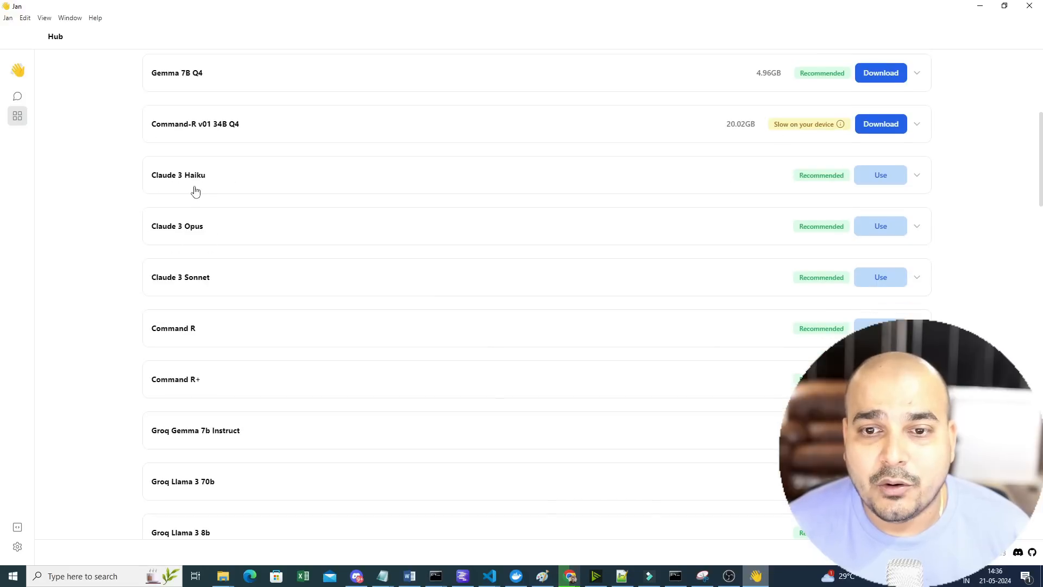
{"action": "mouse_move", "coordinate": [154, 237]}
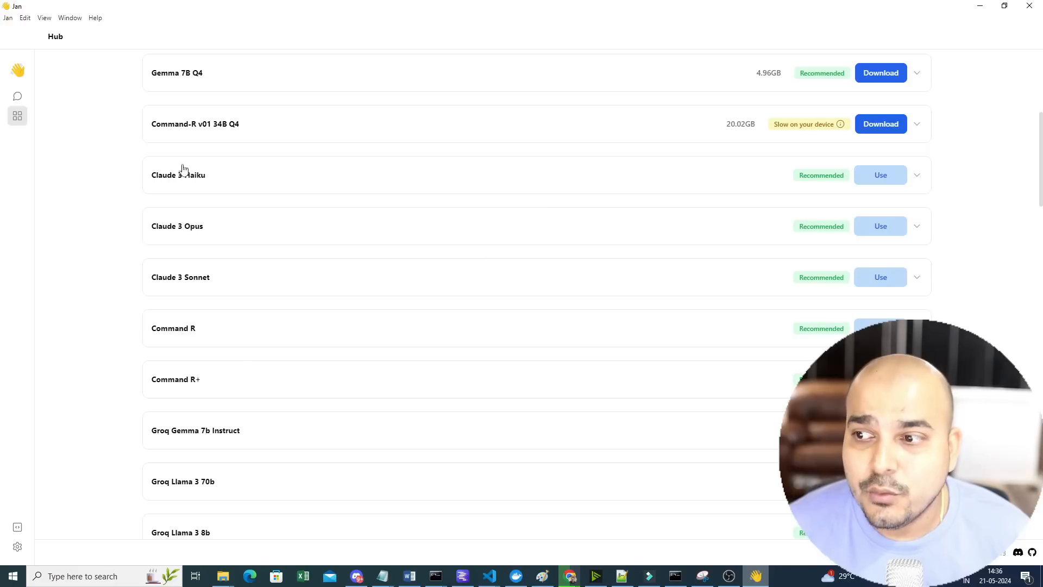
{"action": "mouse_move", "coordinate": [170, 207]}
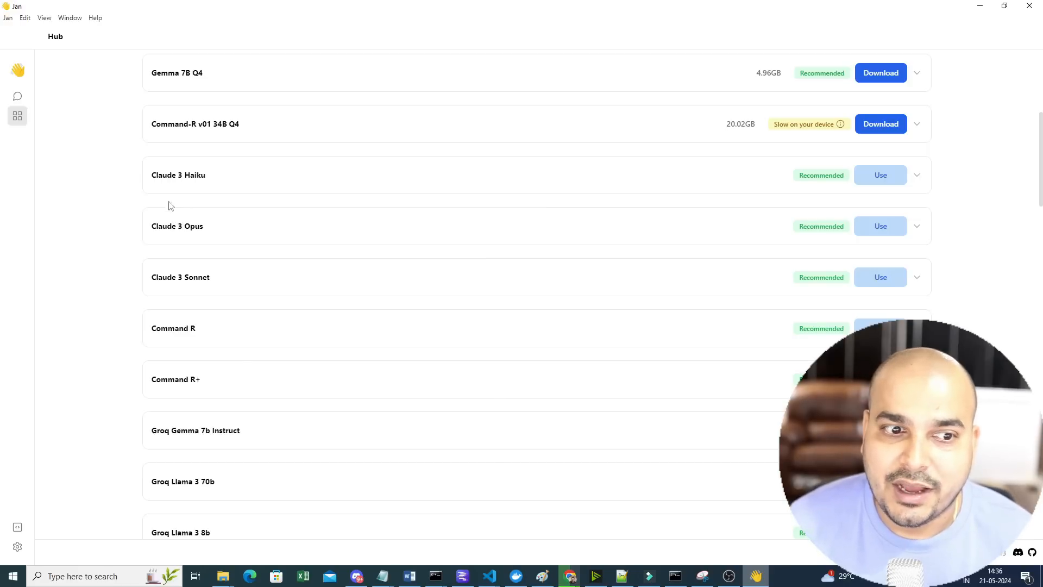
{"action": "scroll", "scroll_direction": "down", "scroll_amount": 3}
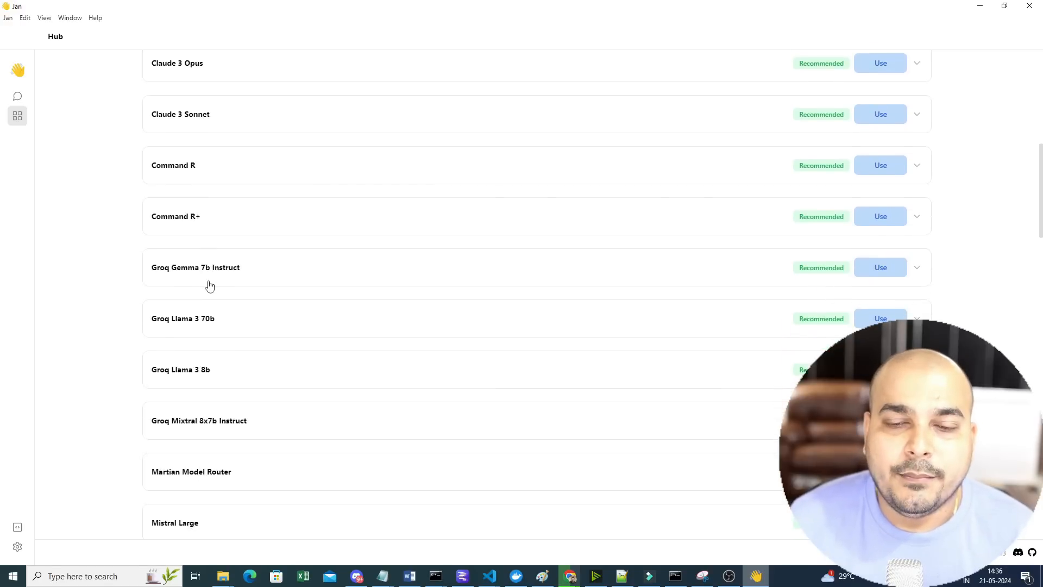
{"action": "scroll", "scroll_direction": "down", "scroll_amount": 3}
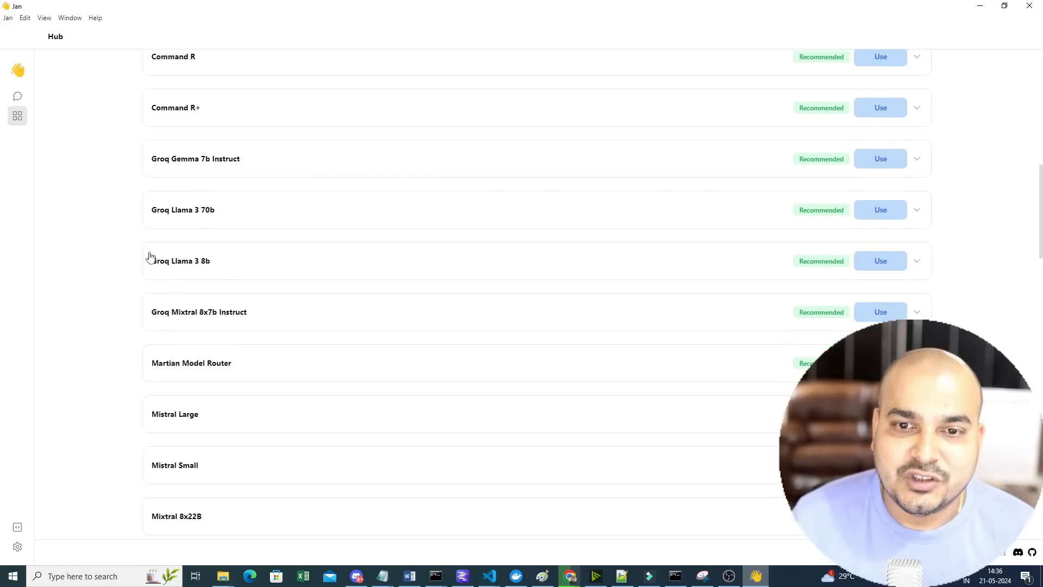
{"action": "left_click", "coordinate": [180, 260]}
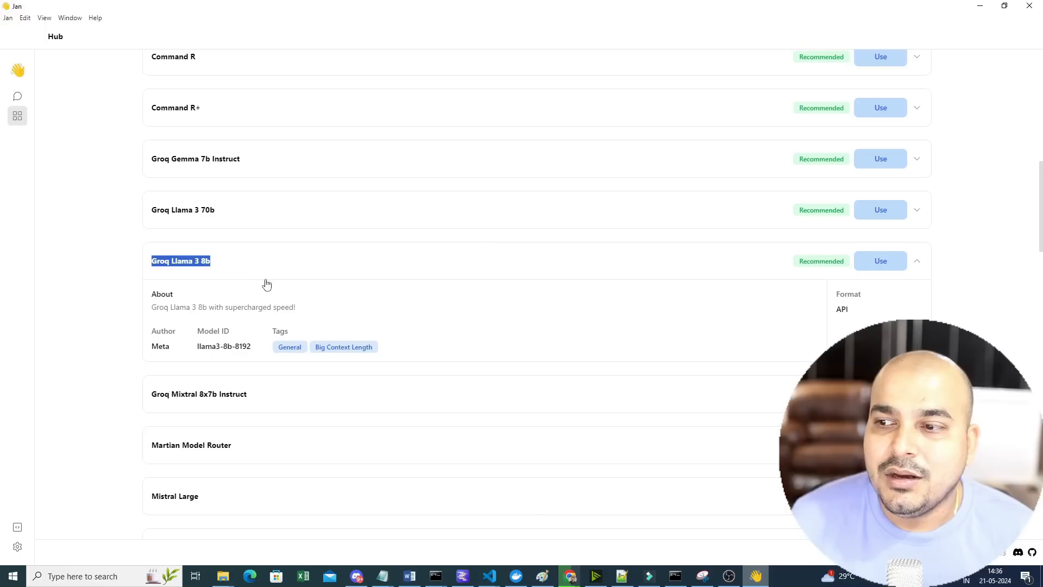
{"action": "mouse_move", "coordinate": [264, 266]}
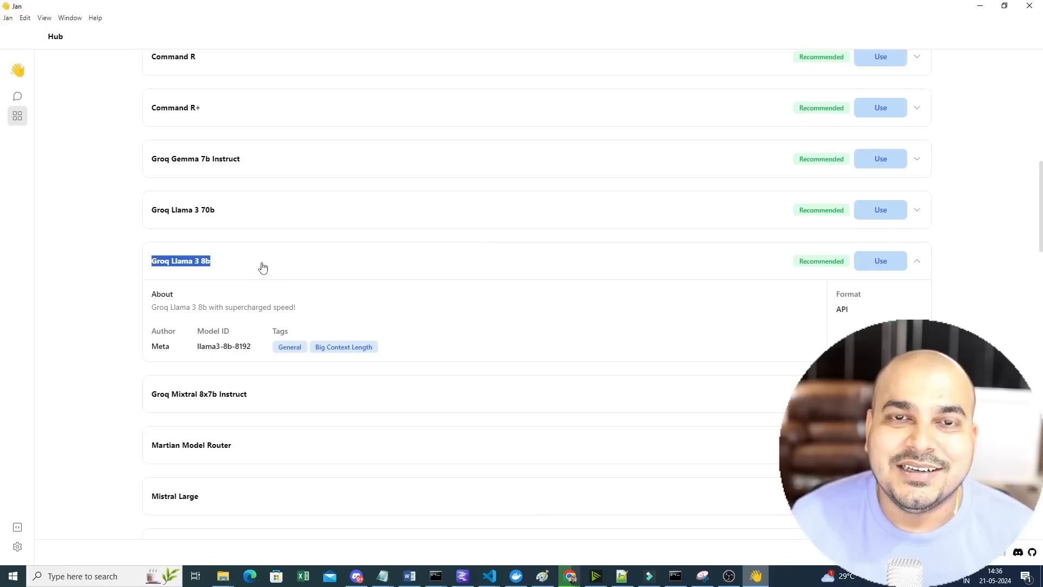
{"action": "mouse_move", "coordinate": [163, 286]}
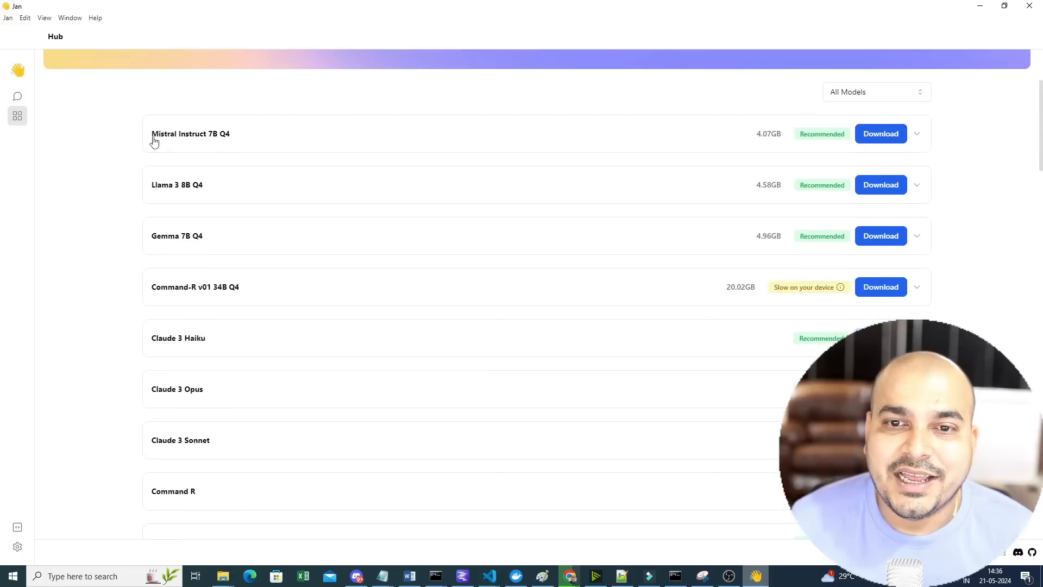
{"action": "scroll", "scroll_direction": "down", "scroll_amount": 3}
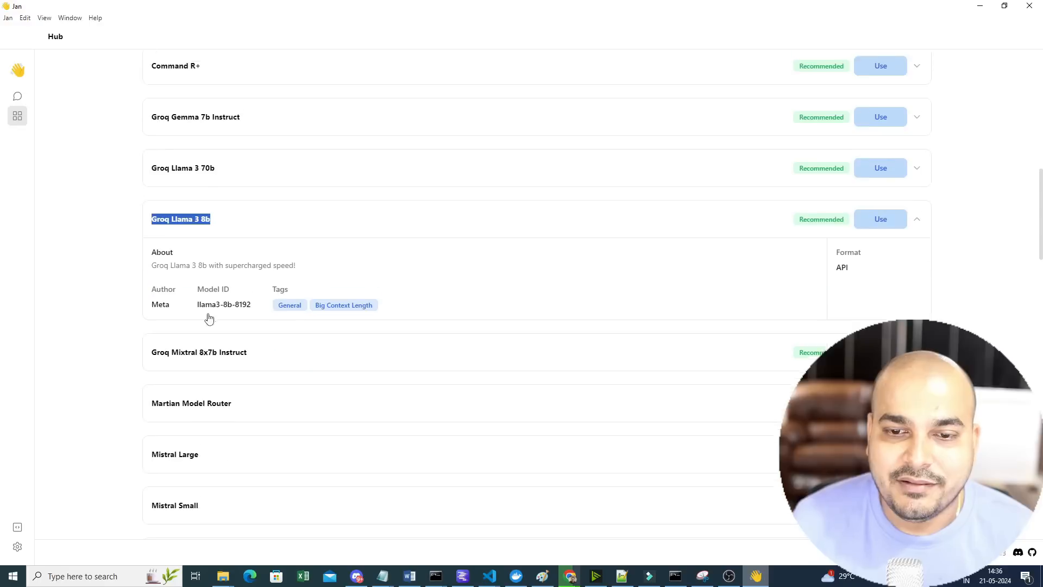
{"action": "left_click", "coordinate": [916, 219]}
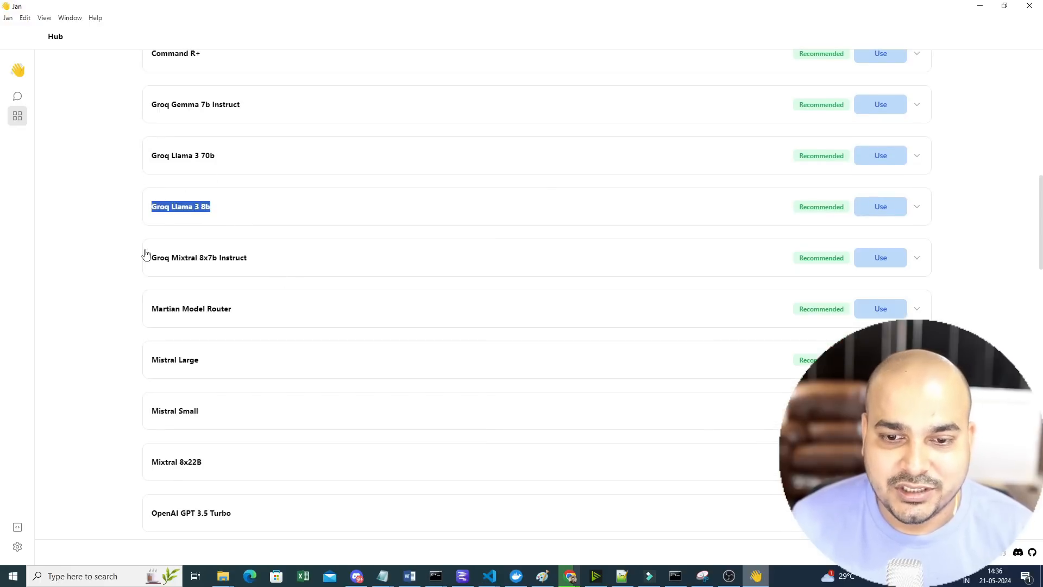
{"action": "scroll", "scroll_direction": "down", "scroll_amount": 3}
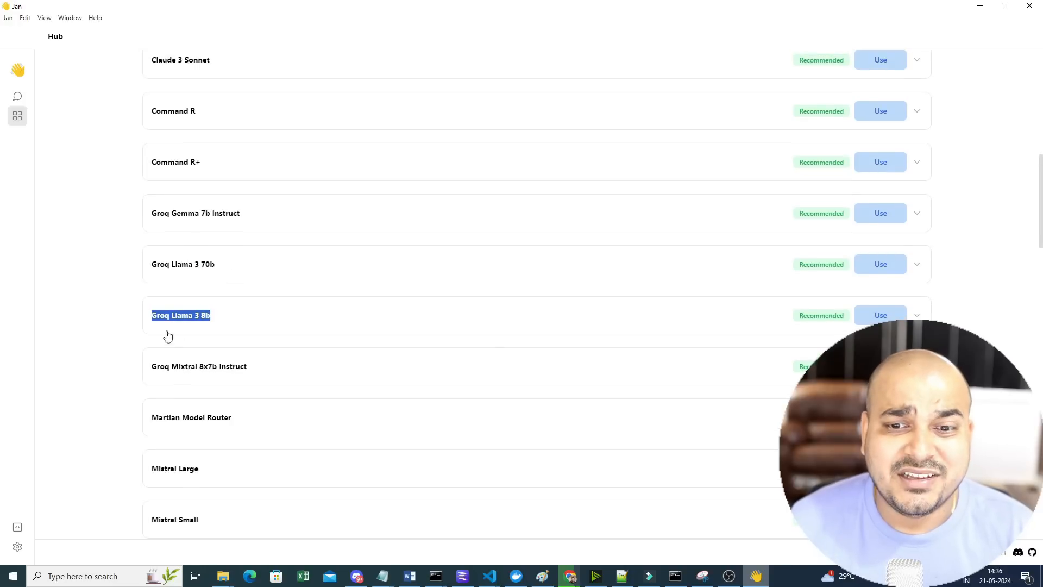
{"action": "mouse_move", "coordinate": [250, 224]}
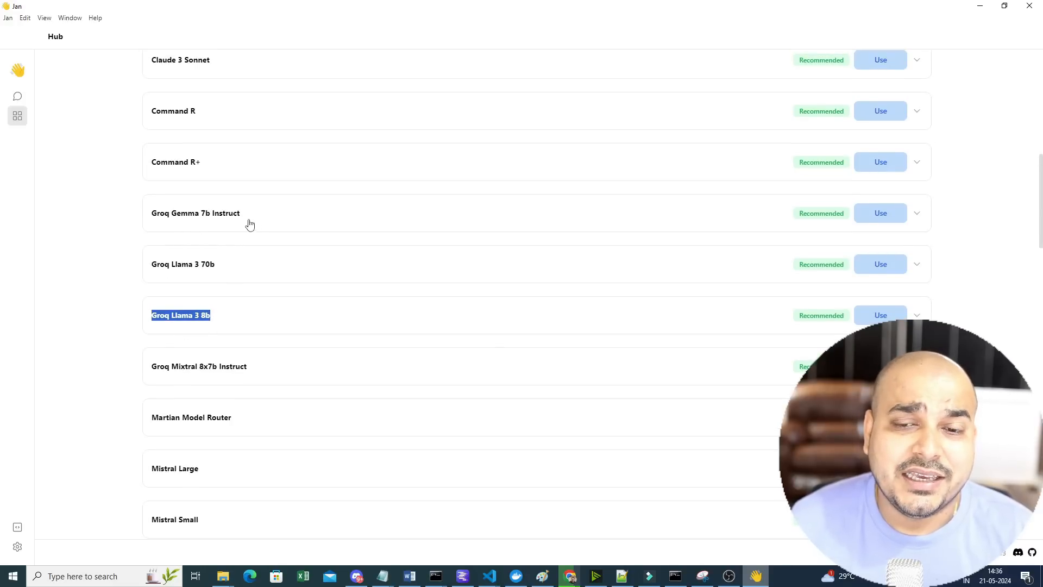
{"action": "scroll", "scroll_direction": "down", "scroll_amount": 3}
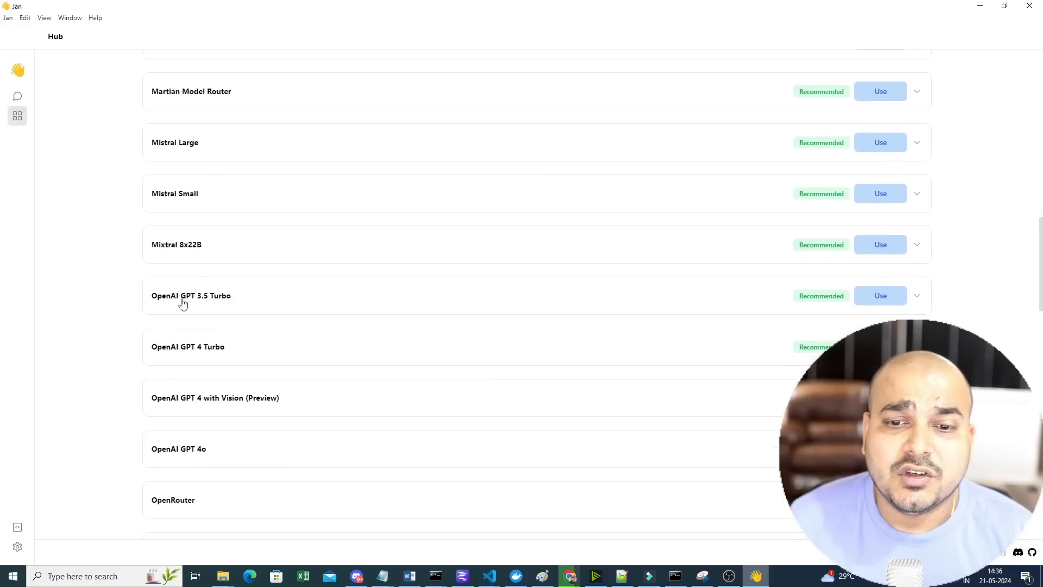
{"action": "mouse_move", "coordinate": [195, 294]}
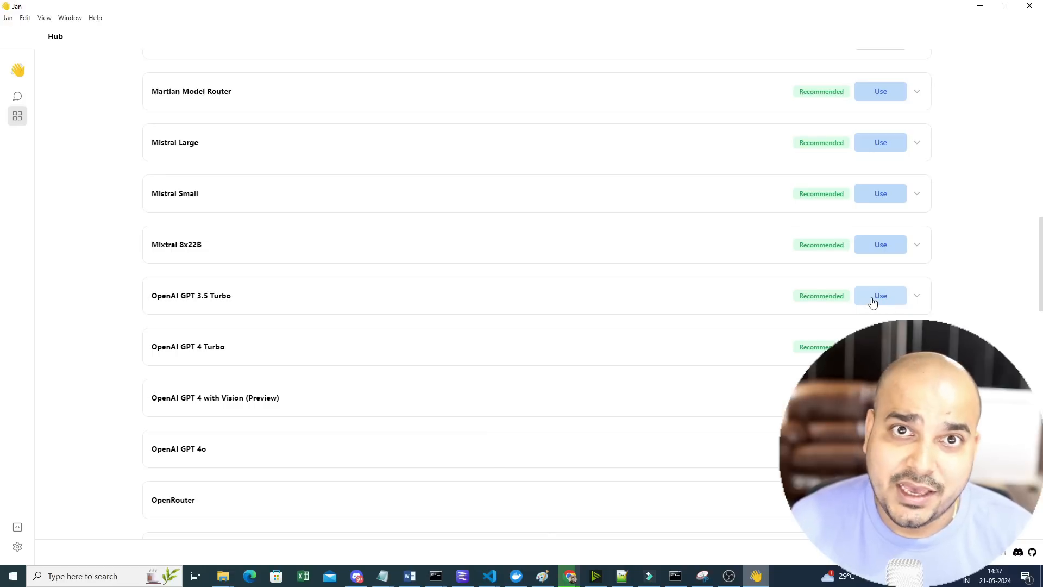
{"action": "scroll", "scroll_direction": "down", "scroll_amount": 3}
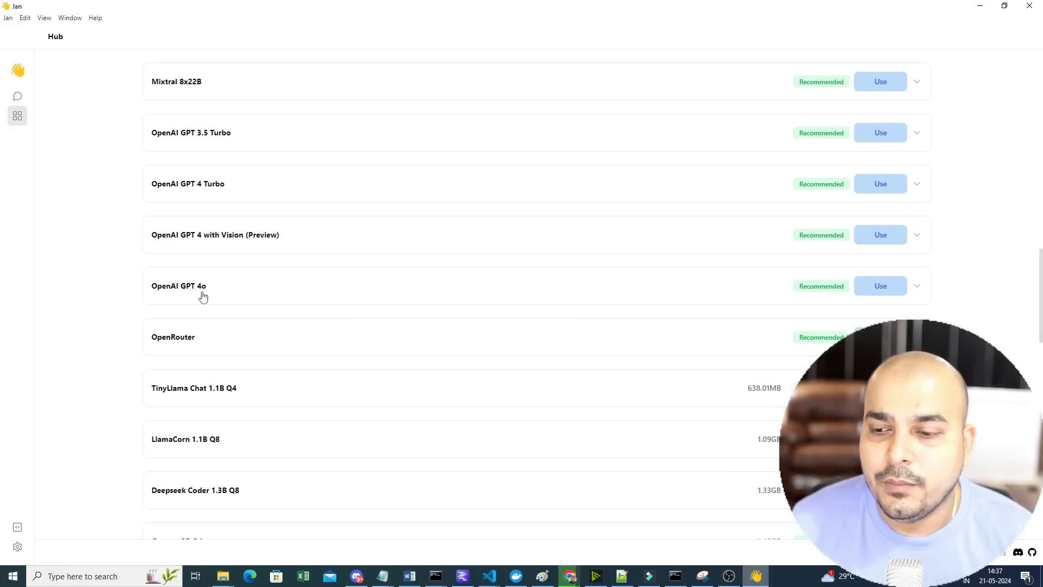
{"action": "mouse_move", "coordinate": [204, 298]}
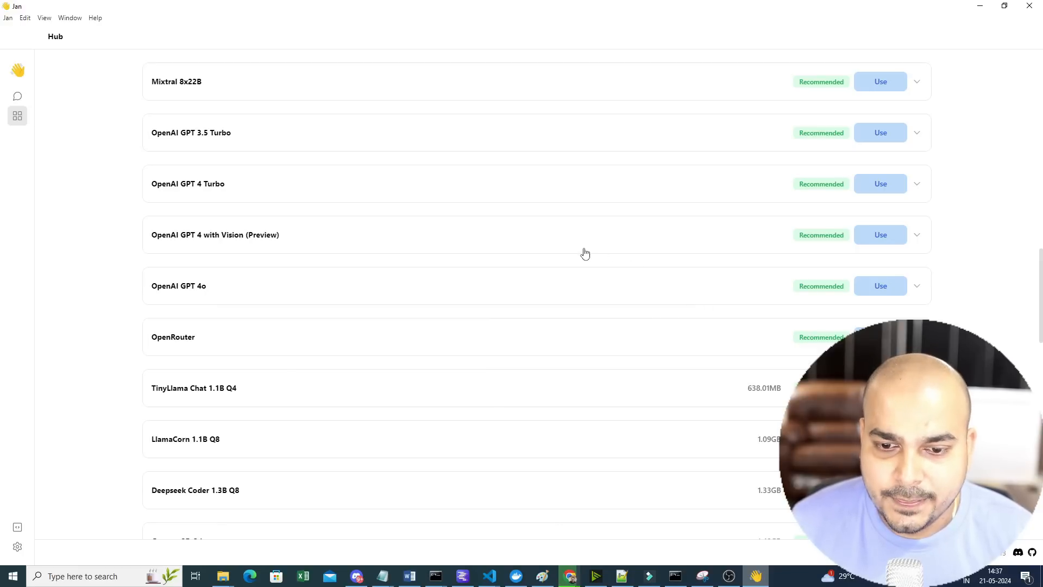
{"action": "scroll", "scroll_direction": "up", "scroll_amount": 3}
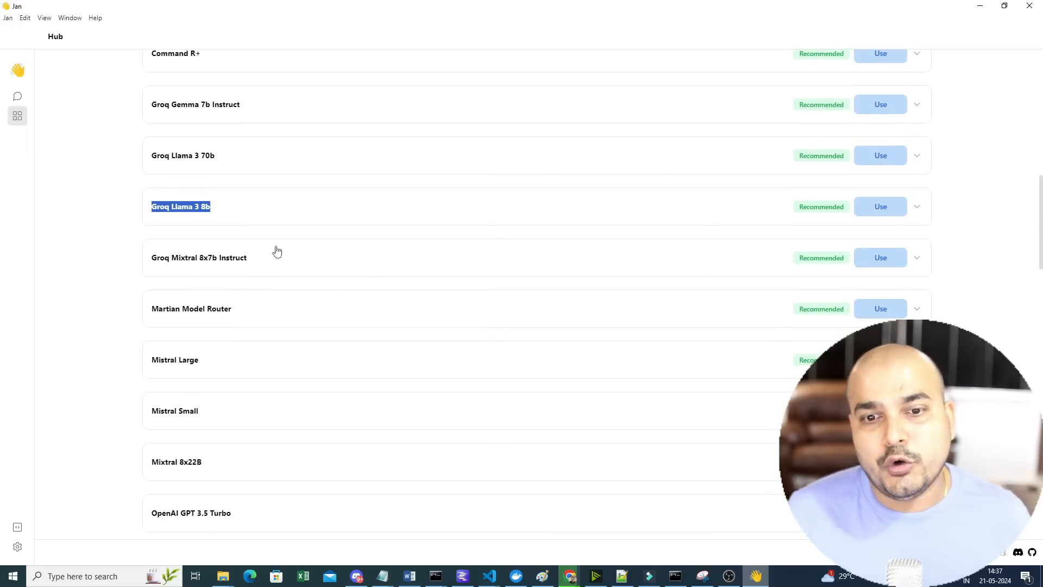
{"action": "scroll", "scroll_direction": "down", "scroll_amount": 3}
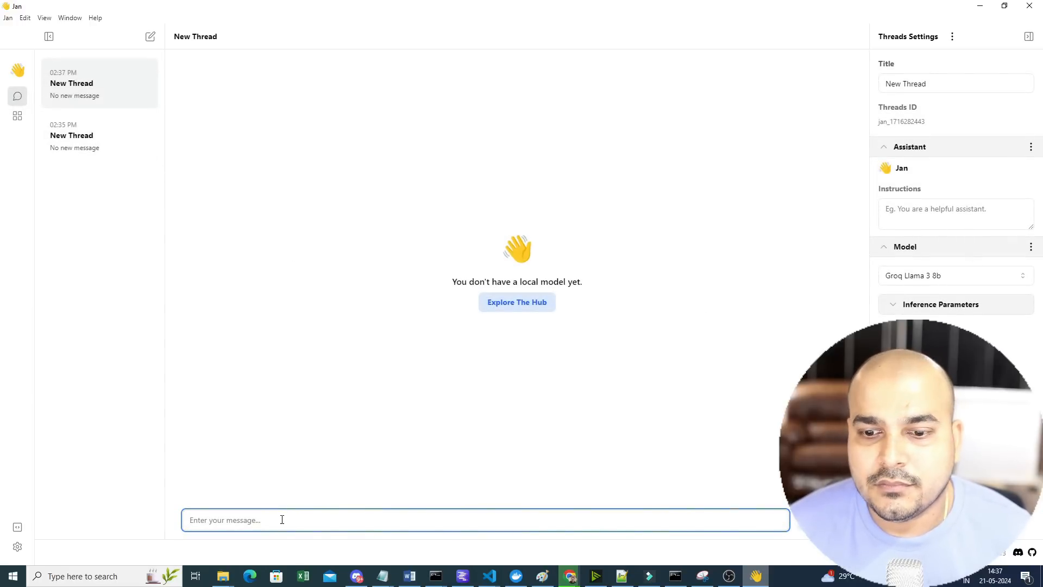
Type 'Hi' in the Groq Llama 3 8b thread's message box
{"action": "type", "text": "Hi"}
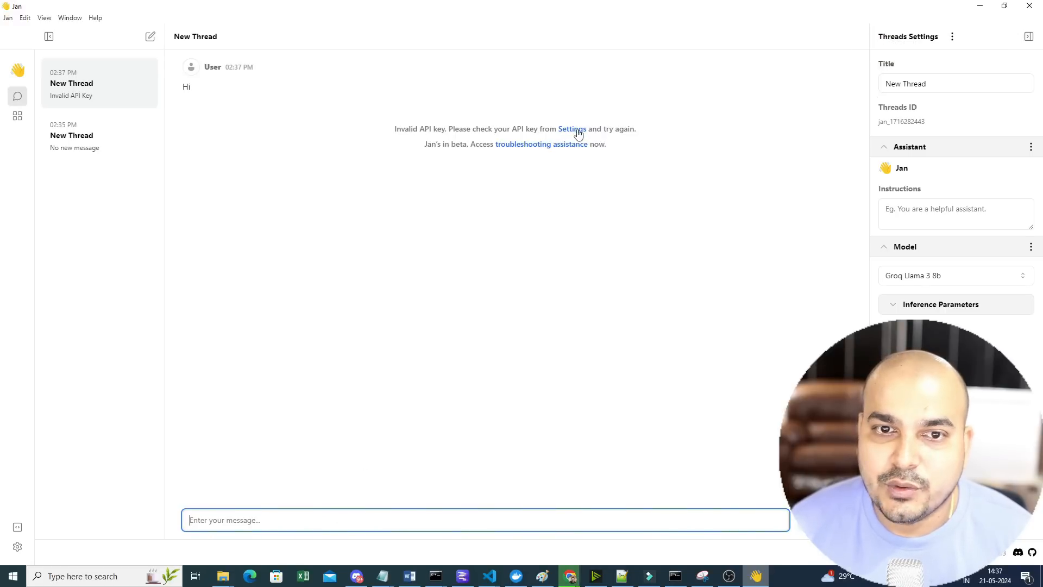
Open the Groq API key settings from the error and select the stored key
{"action": "left_click", "coordinate": [571, 129]}
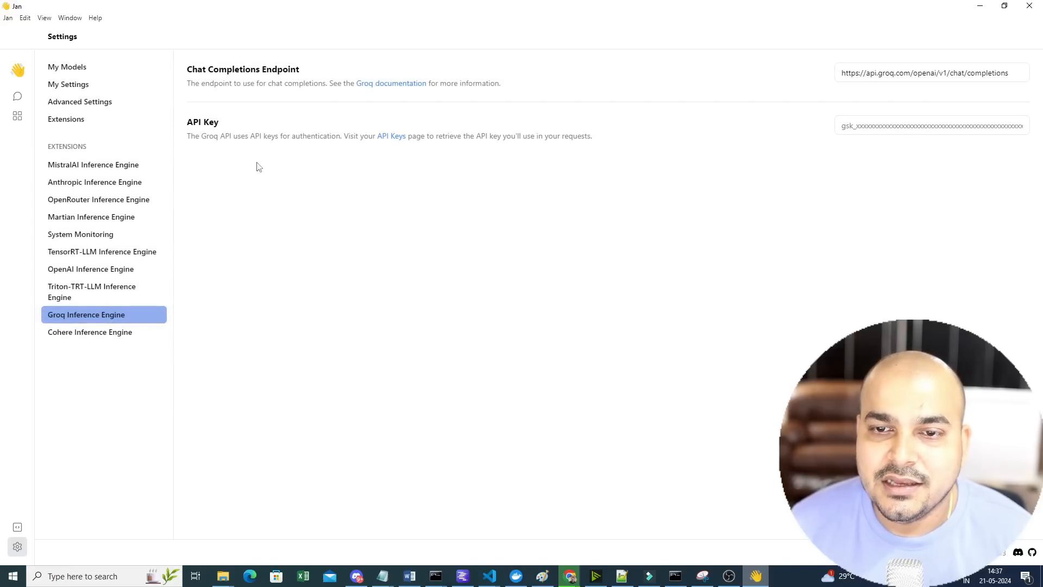
{"action": "mouse_move", "coordinate": [376, 137]}
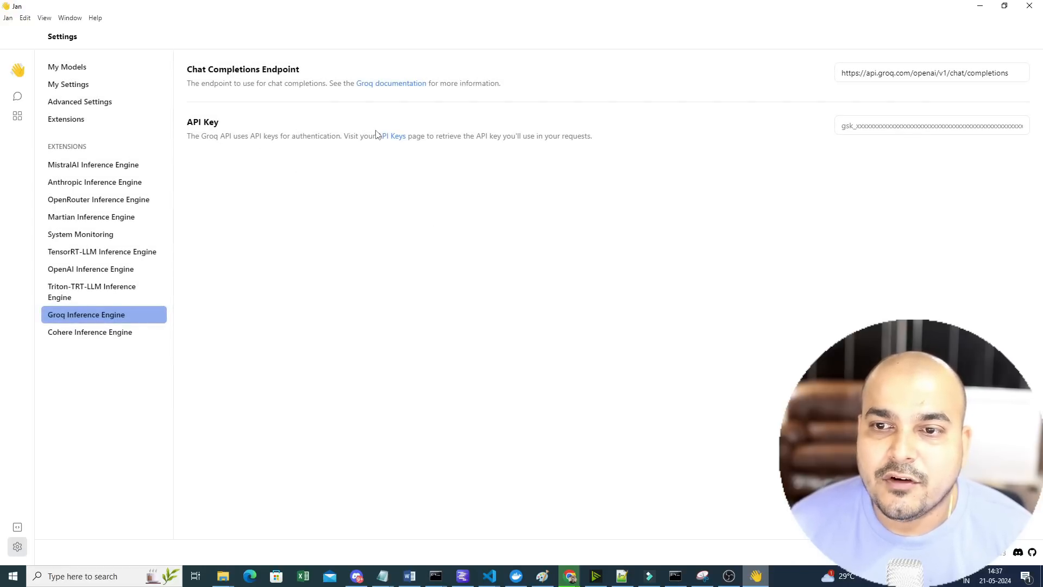
{"action": "mouse_move", "coordinate": [391, 136]}
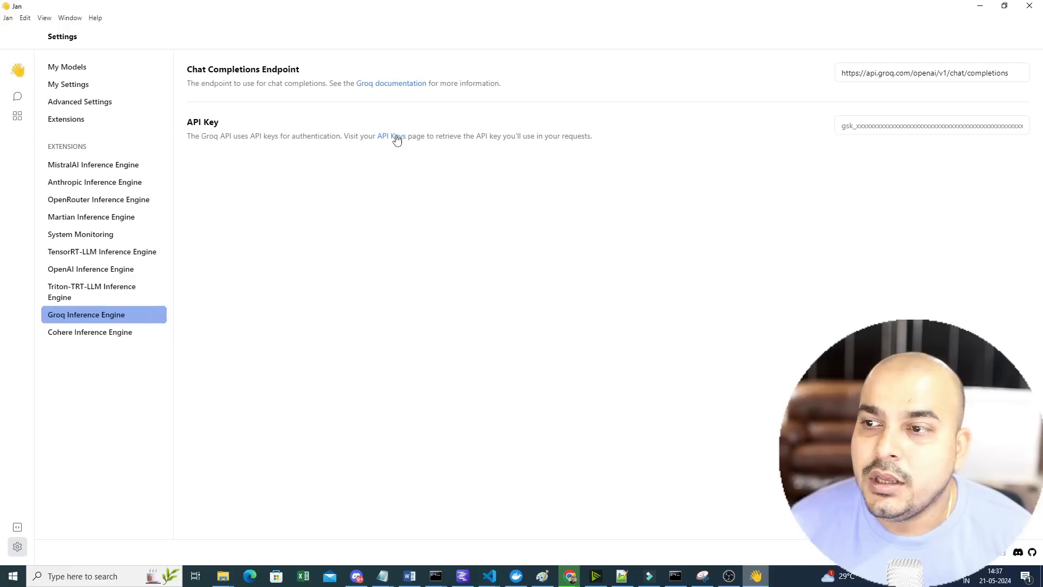
{"action": "left_click", "coordinate": [931, 125]}
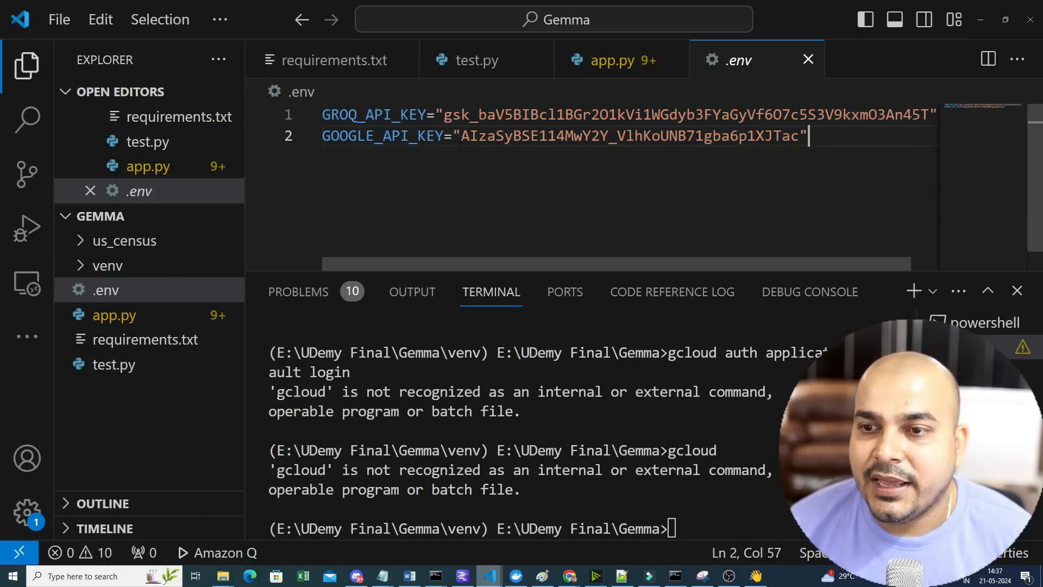
{"action": "left_click_drag", "start_coordinate": [446, 114], "coordinate": [931, 115]}
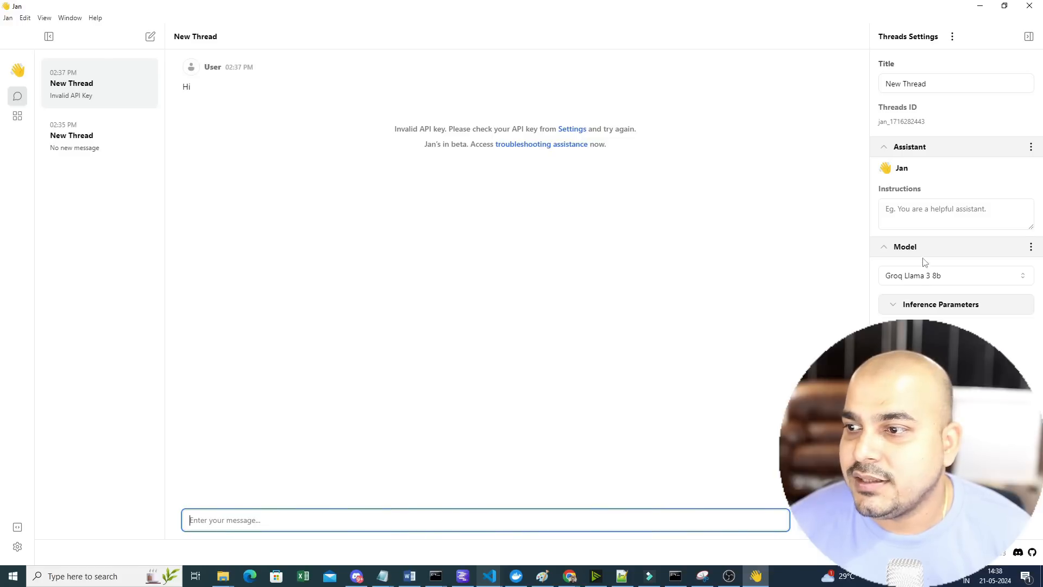
{"action": "mouse_move", "coordinate": [863, 319]}
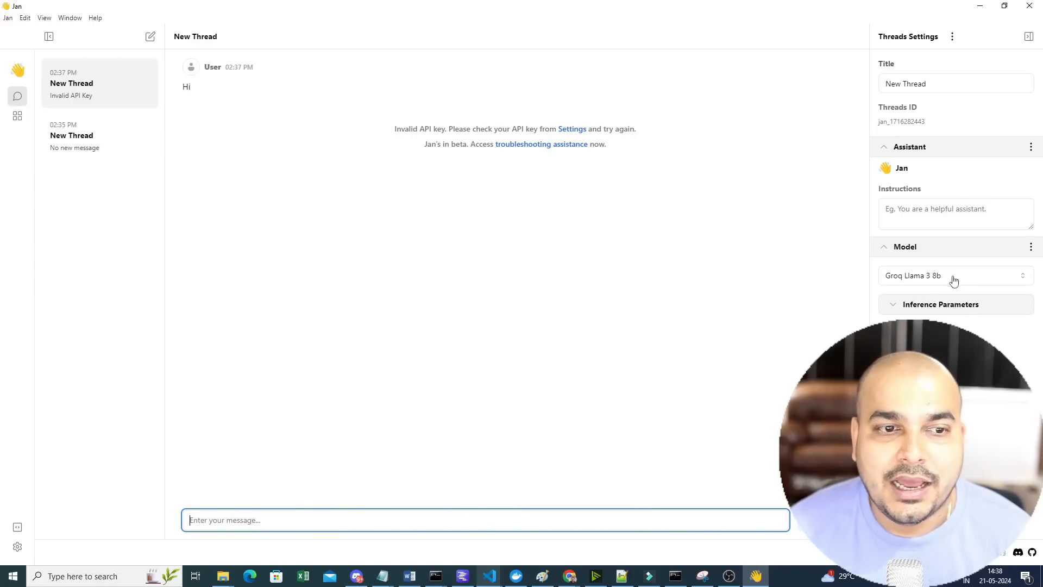
Say 'hi', request Python code for a tic tac toe game, and scroll the reply
{"action": "type", "text": "hi"}
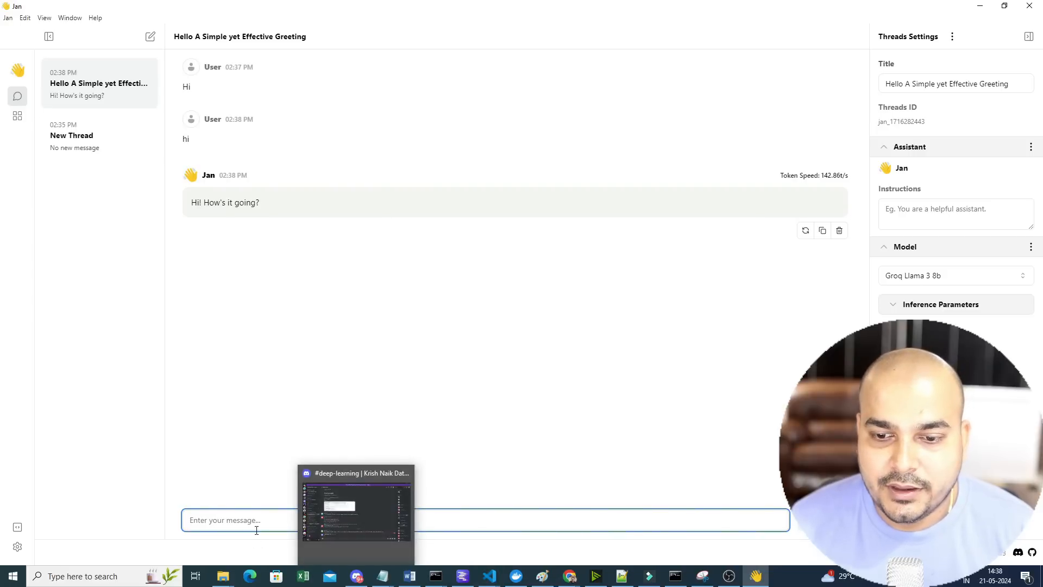
{"action": "type", "text": "can you pprovide"}
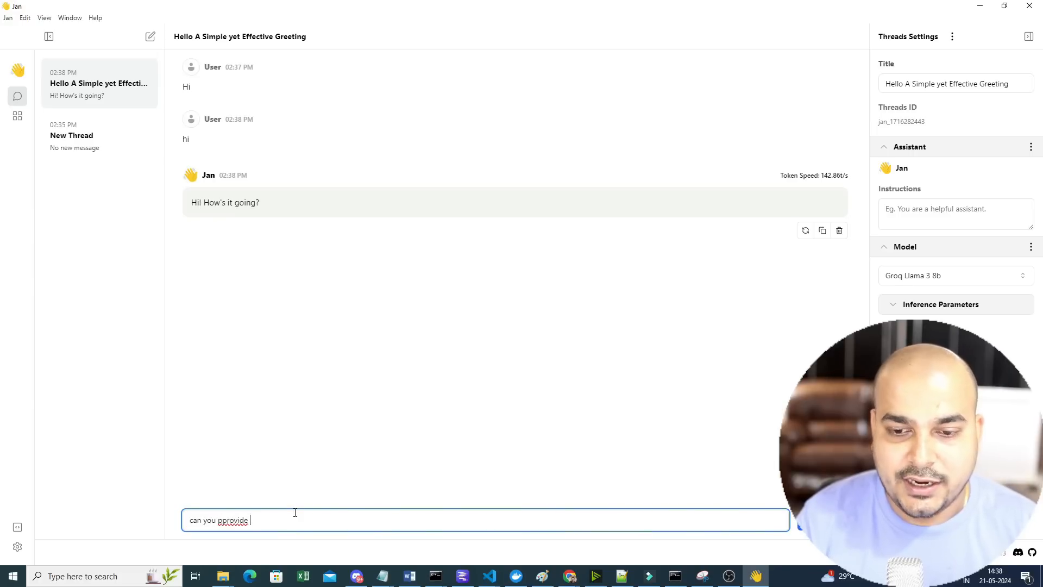
{"action": "type", "text": "the"}
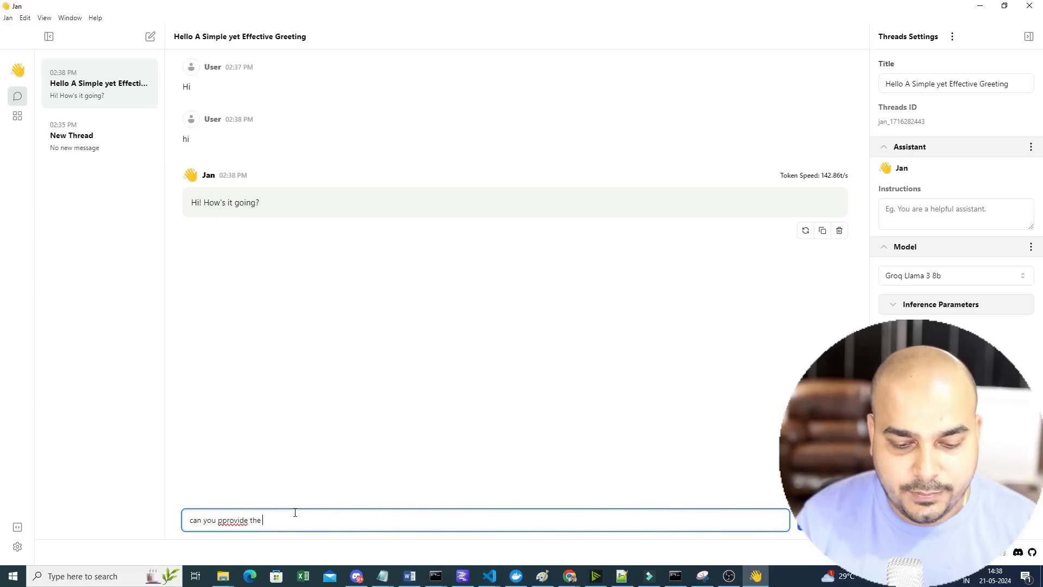
{"action": "type", "text": "python code to play"}
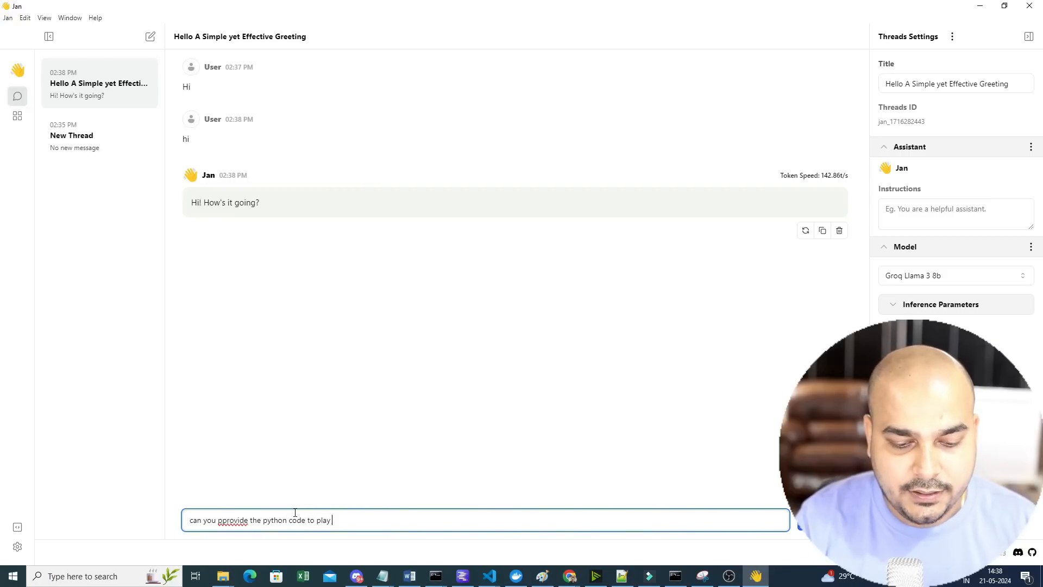
{"action": "type", "text": "tic tac t"}
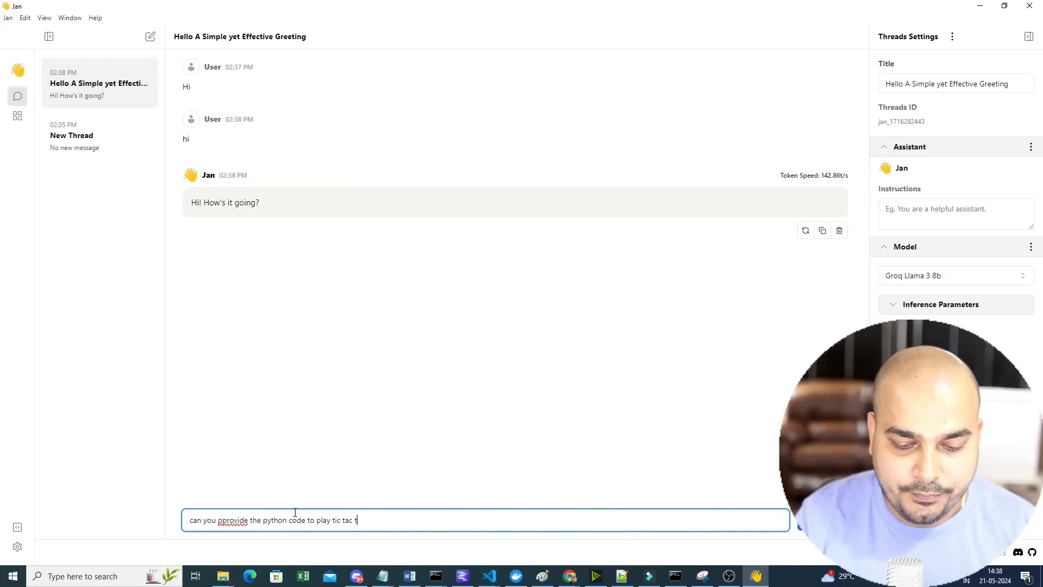
{"action": "type", "text": "oe game"}
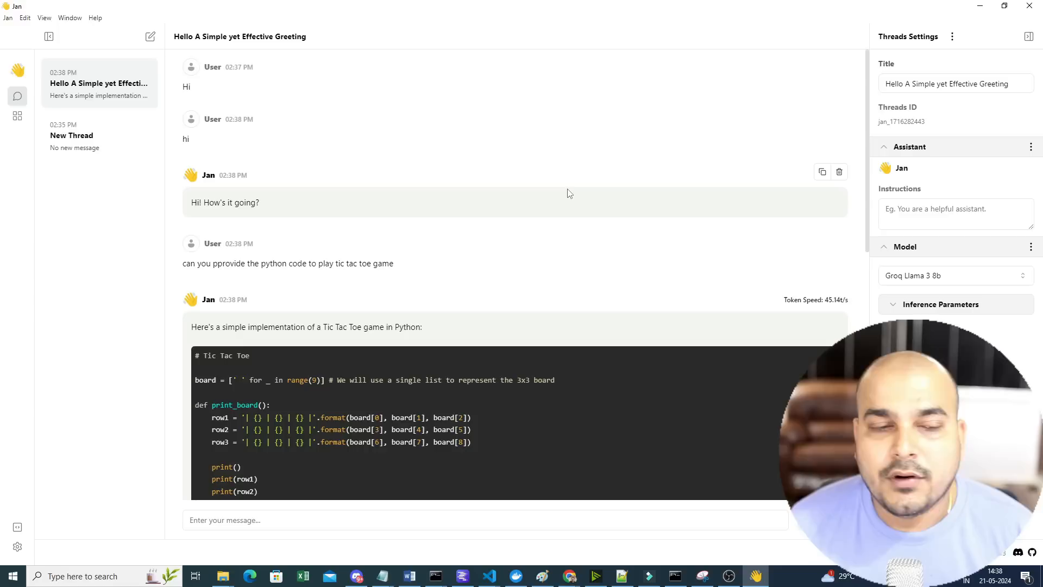
{"action": "mouse_move", "coordinate": [478, 175]}
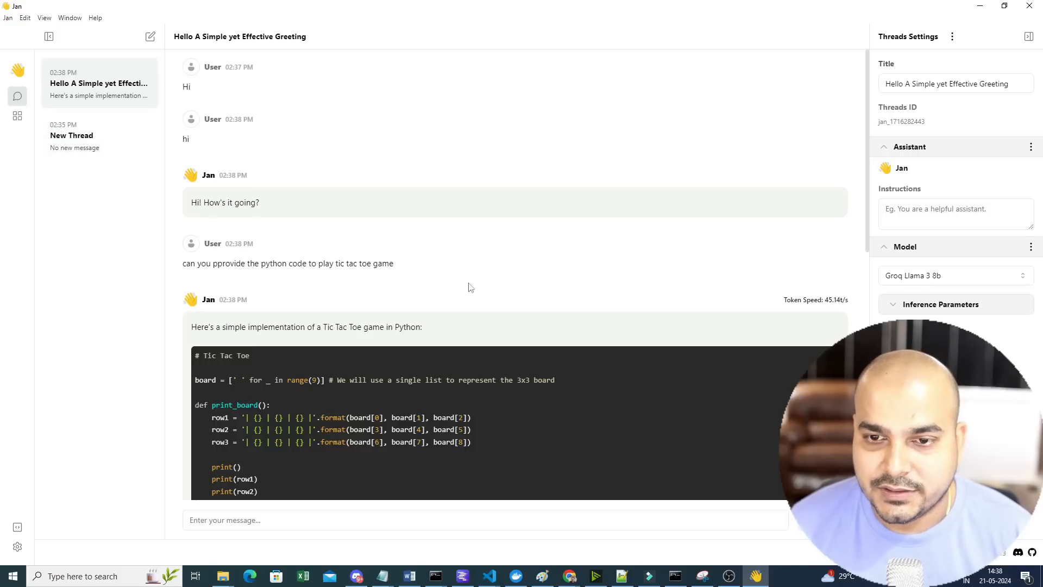
{"action": "scroll", "scroll_direction": "down", "scroll_amount": 3}
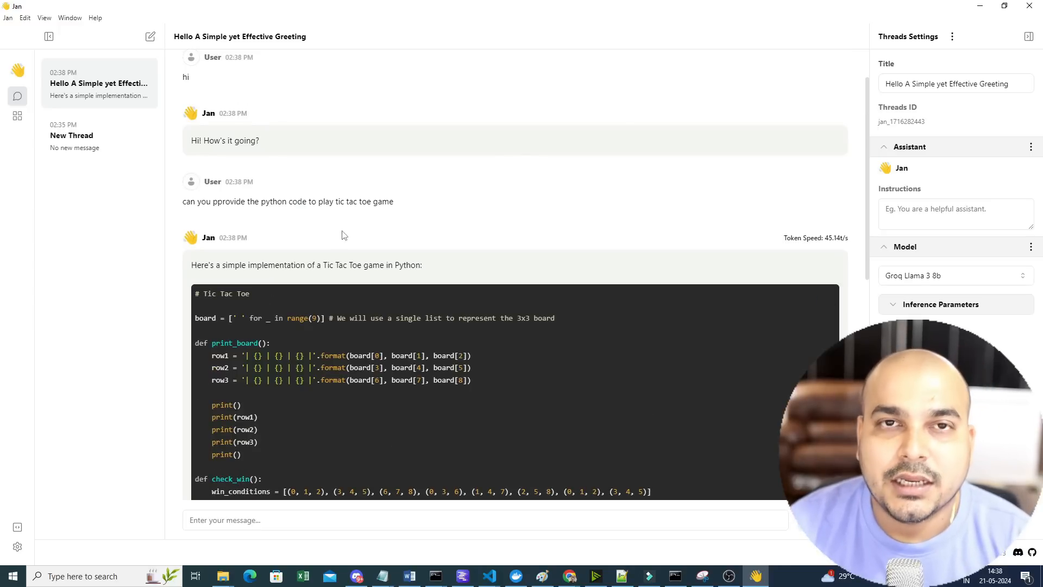
{"action": "mouse_move", "coordinate": [22, 118]}
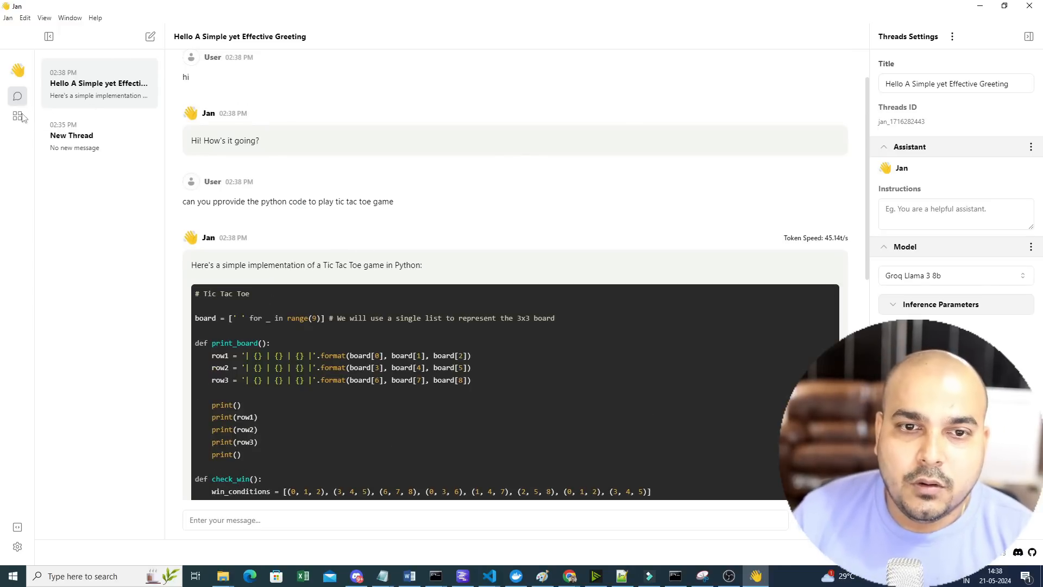
Scroll the Hub to Gemma 2B Q4 and start downloading it
{"action": "left_click", "coordinate": [17, 117]}
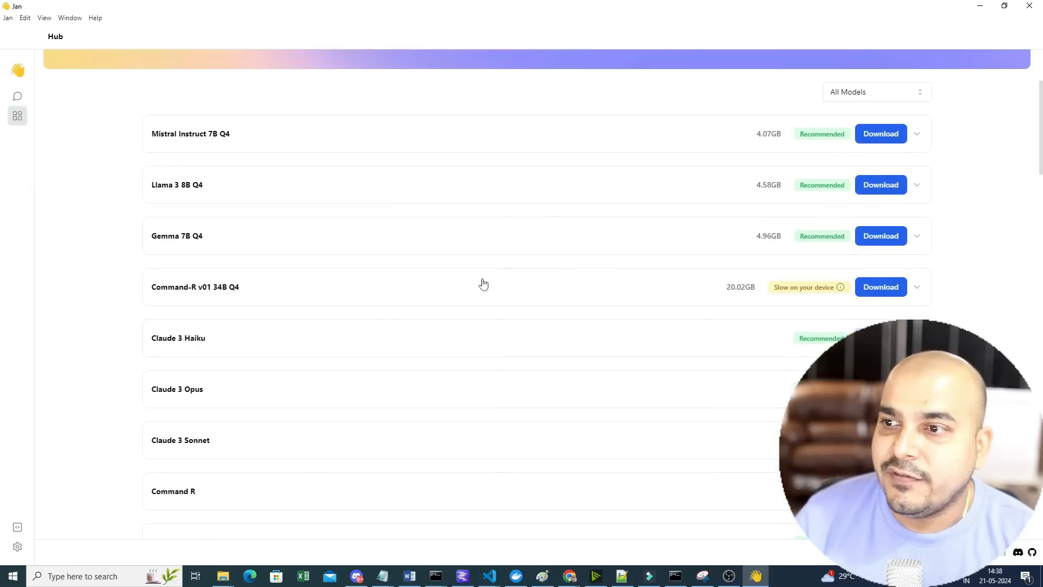
{"action": "scroll", "scroll_direction": "down", "scroll_amount": 3}
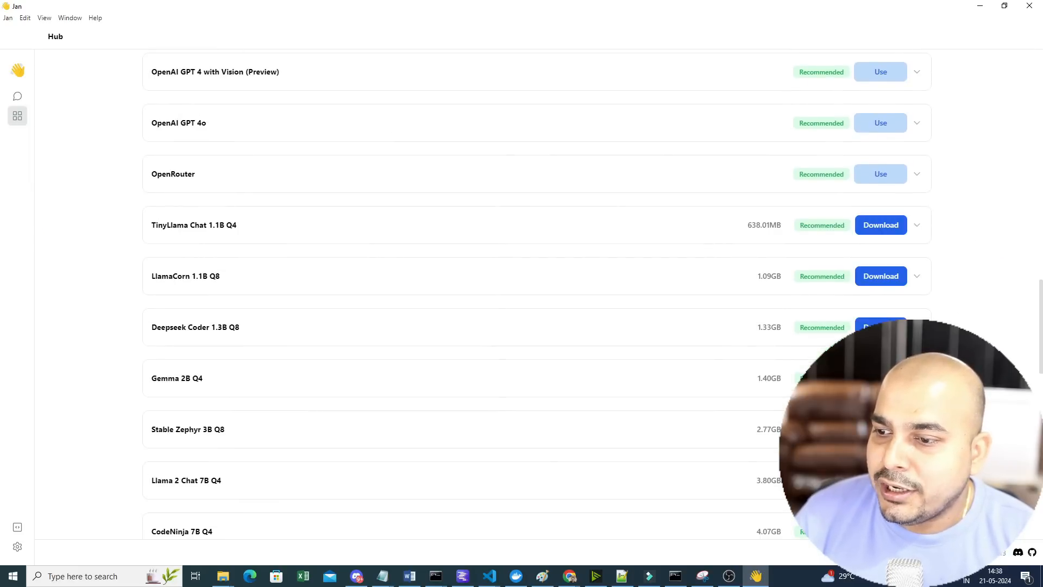
{"action": "scroll", "scroll_direction": "down", "scroll_amount": 3}
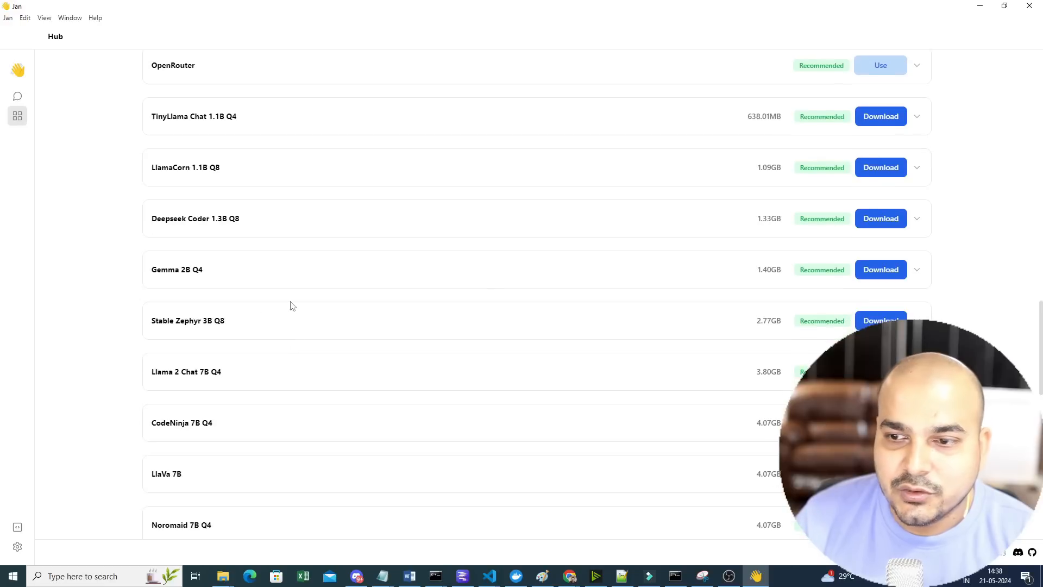
{"action": "mouse_move", "coordinate": [408, 276]}
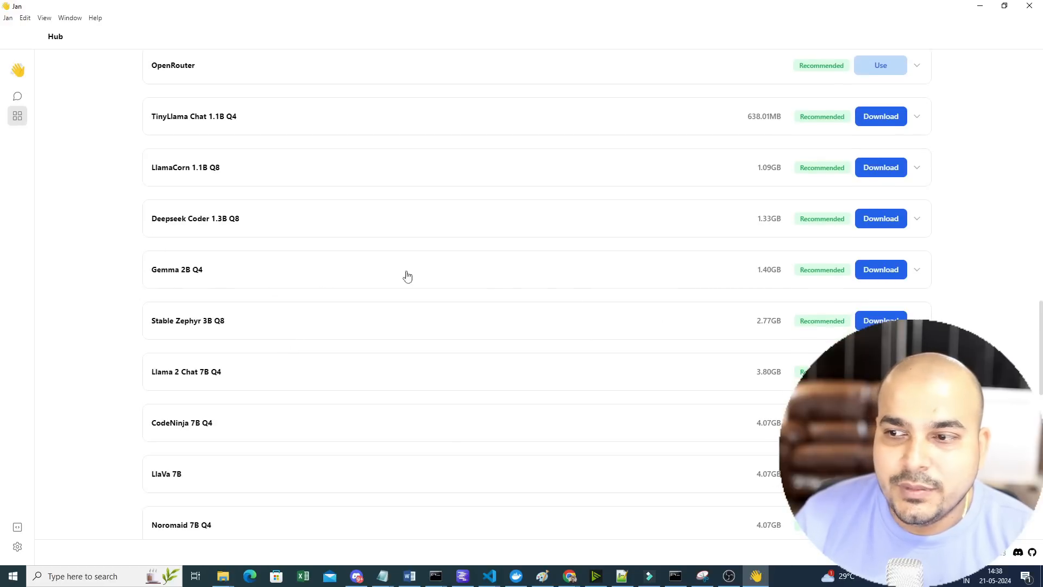
{"action": "mouse_move", "coordinate": [211, 279]}
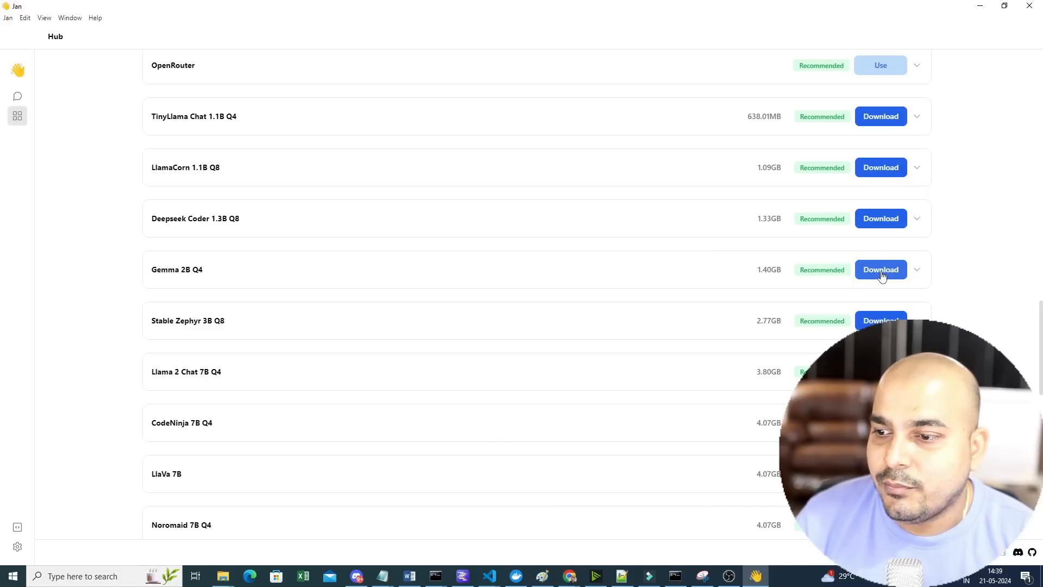
{"action": "scroll", "scroll_direction": "down", "scroll_amount": 3}
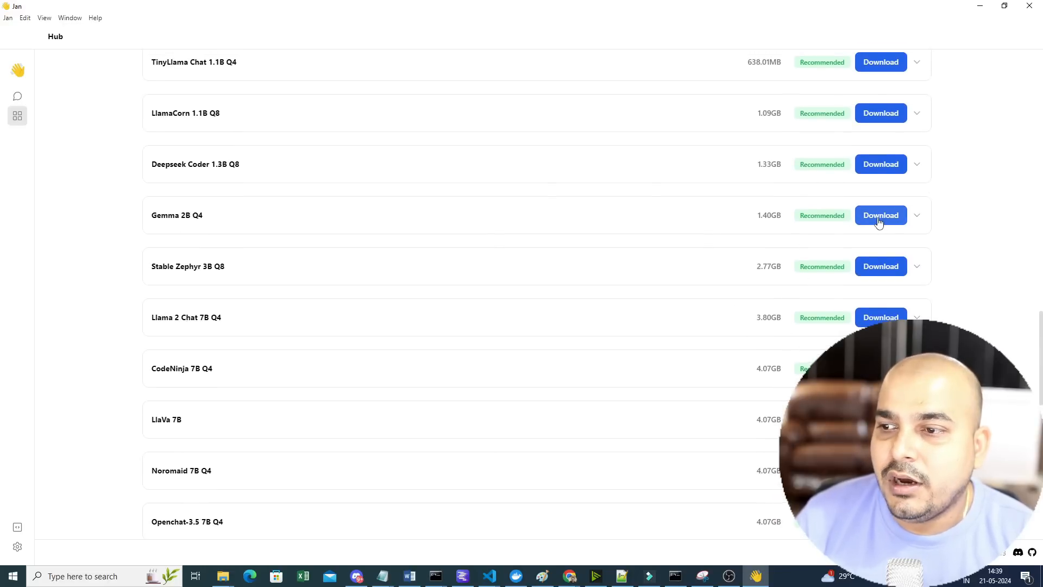
{"action": "left_click", "coordinate": [880, 215]}
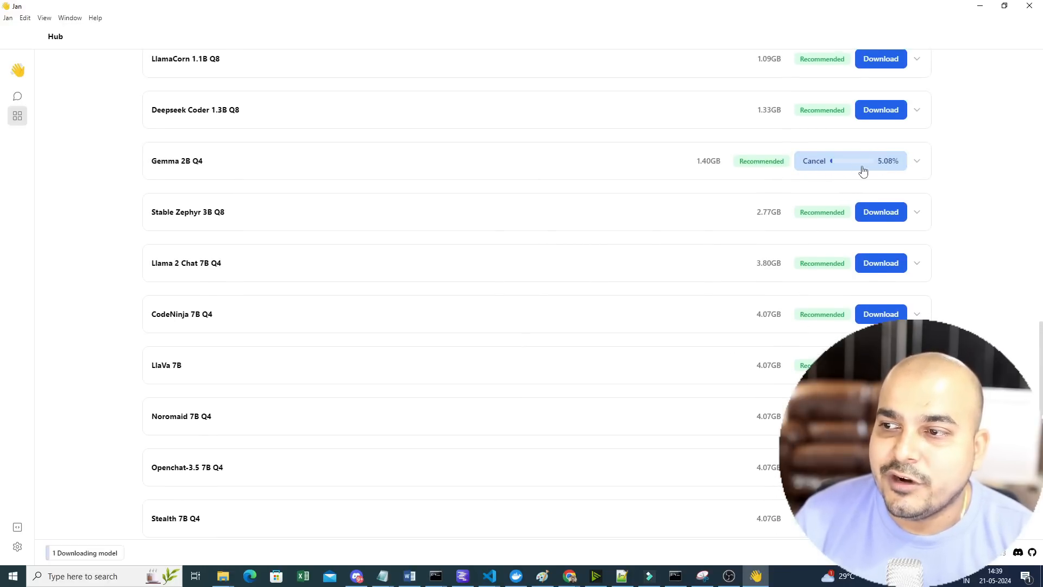
{"action": "left_click", "coordinate": [916, 161]}
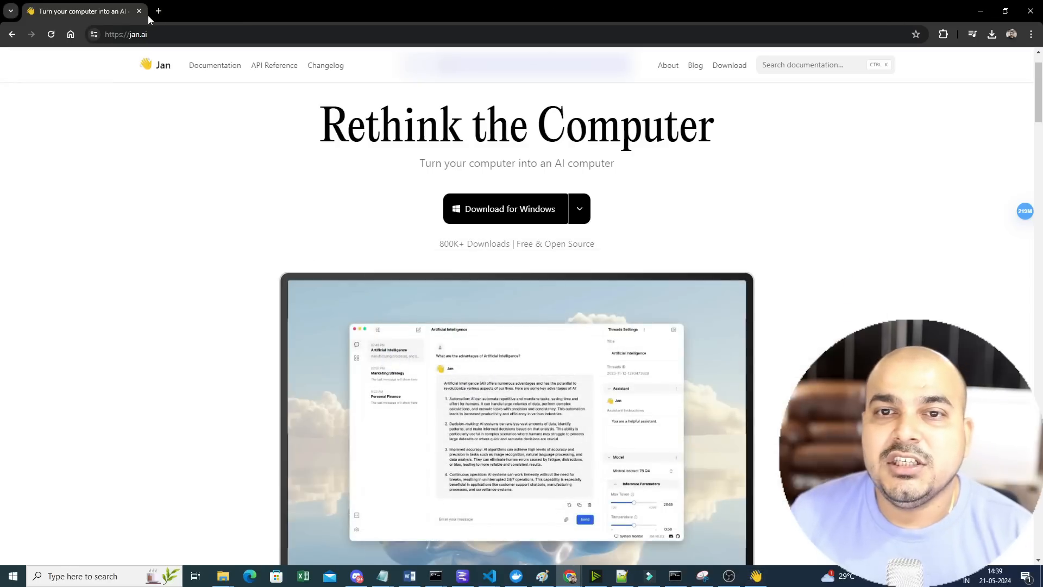
Search 'GGUF' in a new Chrome tab and scroll through the results
{"action": "left_click", "coordinate": [158, 12]}
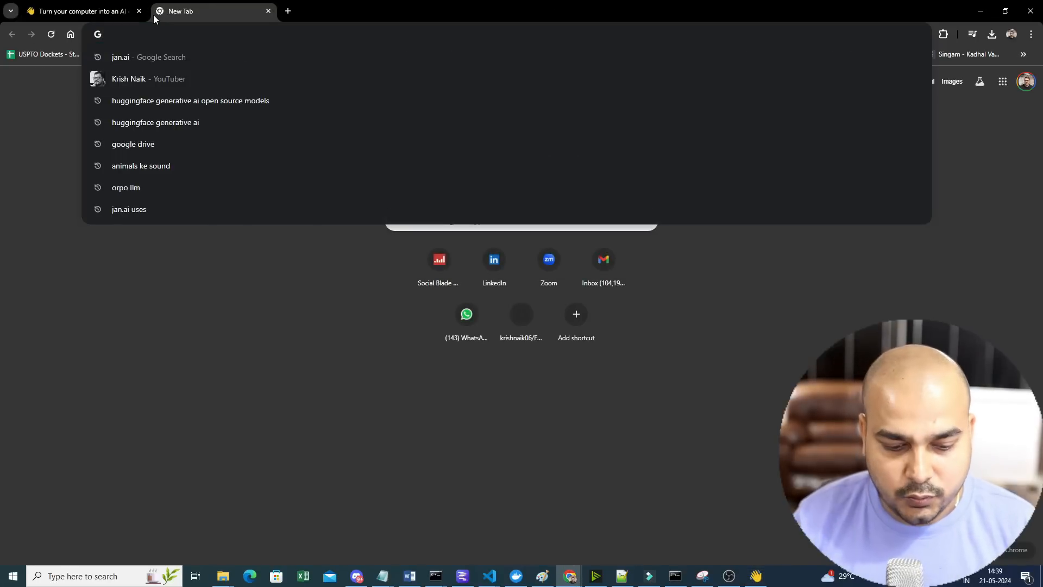
{"action": "type", "text": "GGUF"}
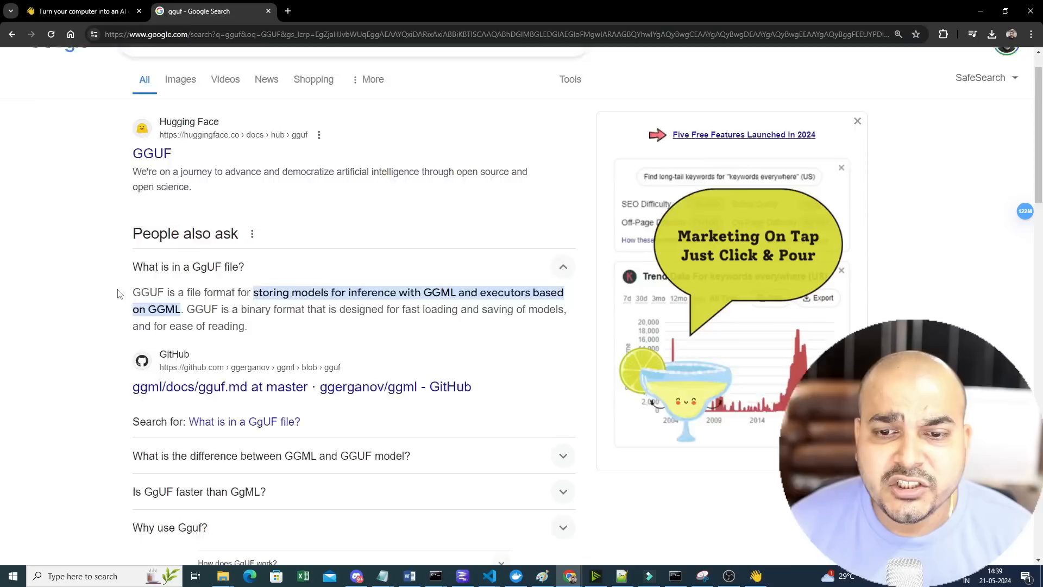
{"action": "scroll", "scroll_direction": "down", "scroll_amount": 3}
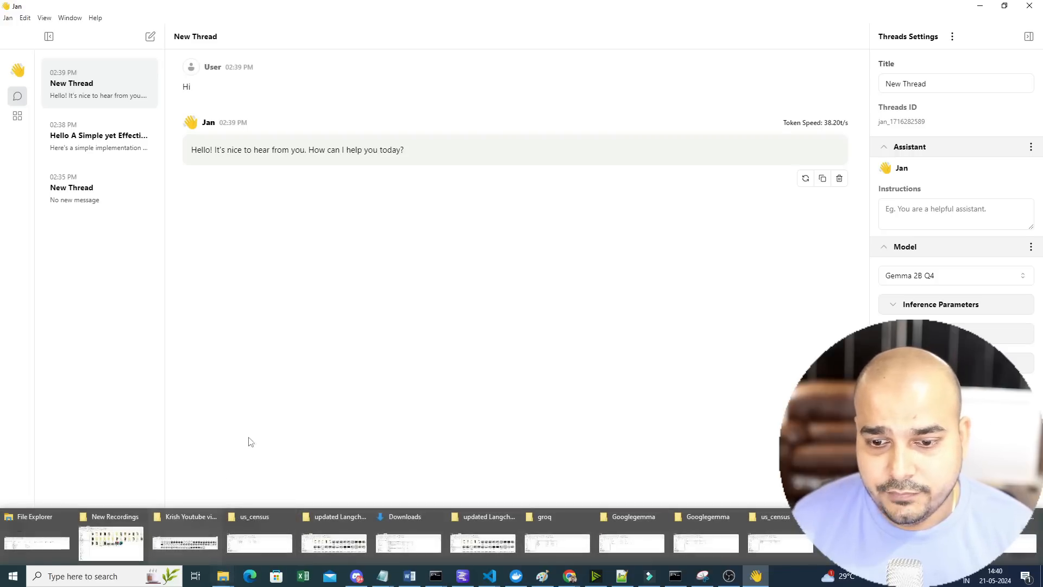
Ask Gemma 2B Q4 for Python binary search code and scroll through its answer
{"action": "type", "text": "pr"}
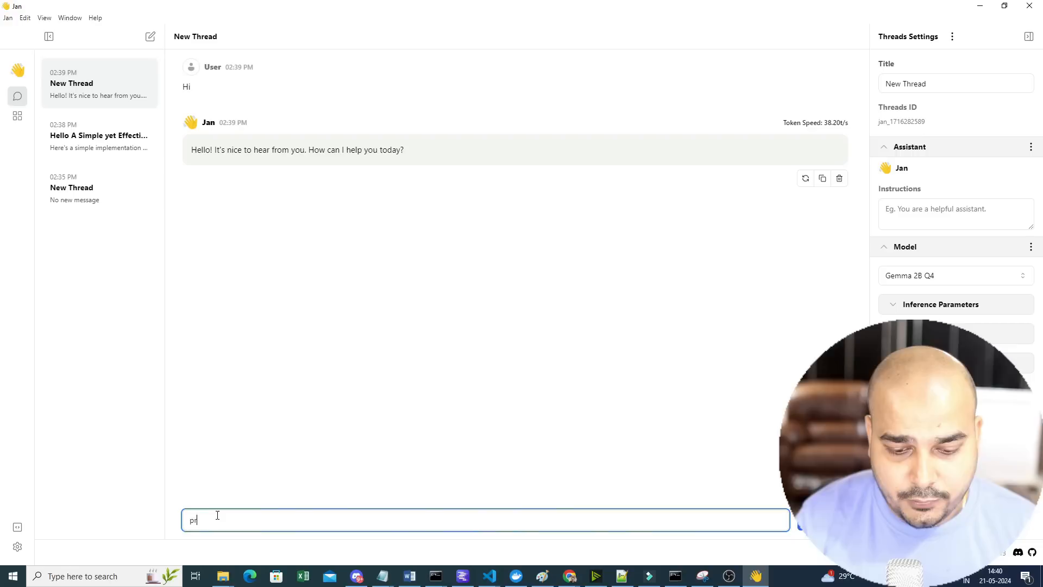
{"action": "type", "text": "rovide me a p"}
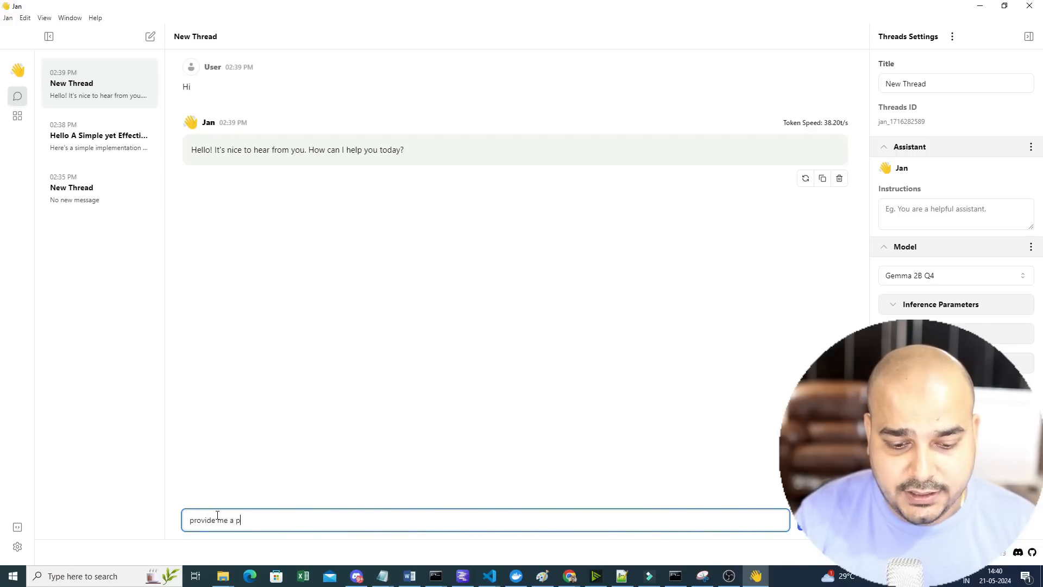
{"action": "type", "text": "ython to perfor"}
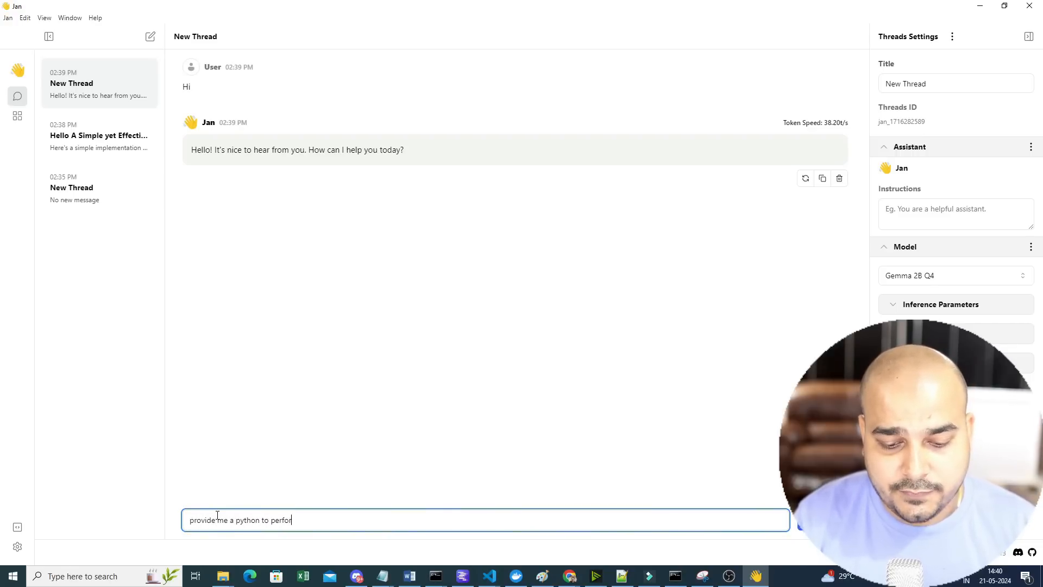
{"action": "type", "text": "m binary"}
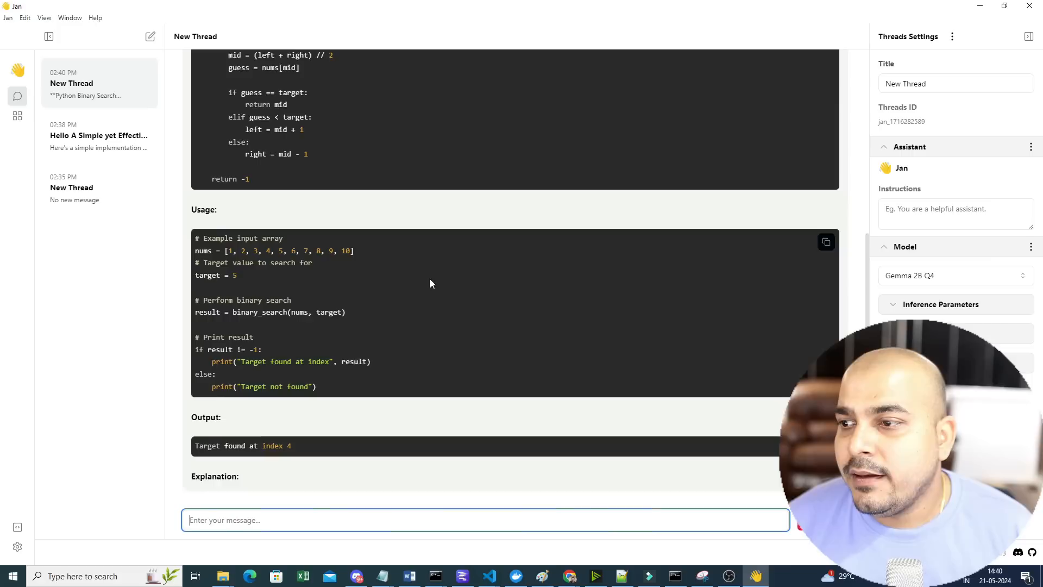
{"action": "scroll", "scroll_direction": "down", "scroll_amount": 3}
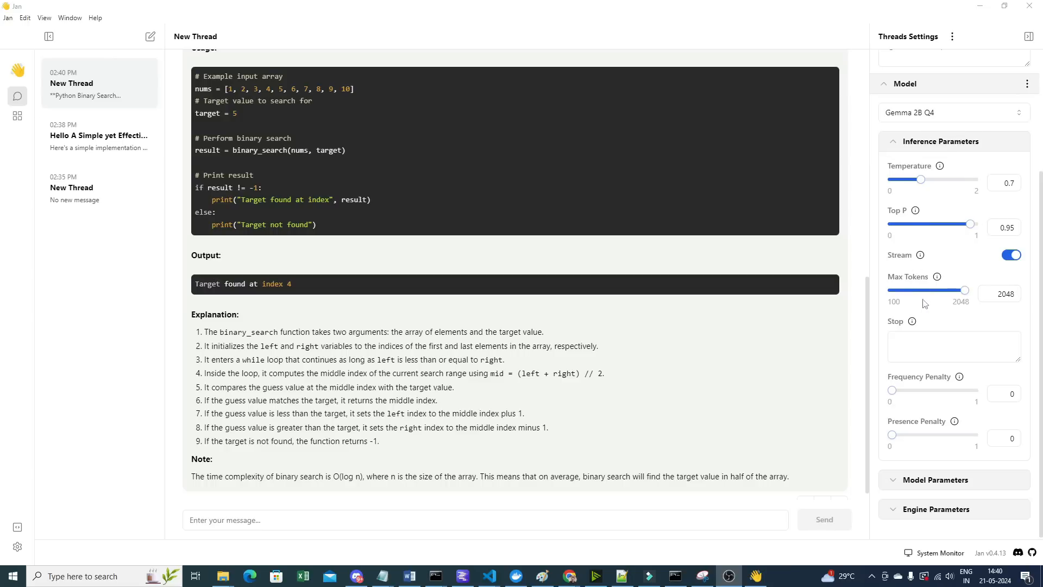
Inspect the thread's Stop setting, prompt template and engine parameters
{"action": "left_click", "coordinate": [954, 344]}
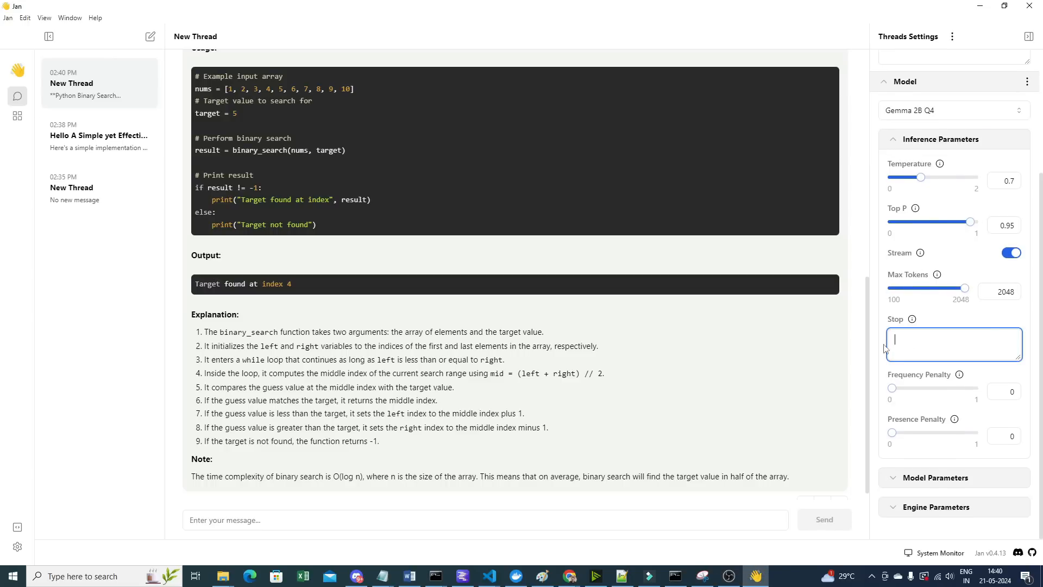
{"action": "left_click", "coordinate": [936, 477]}
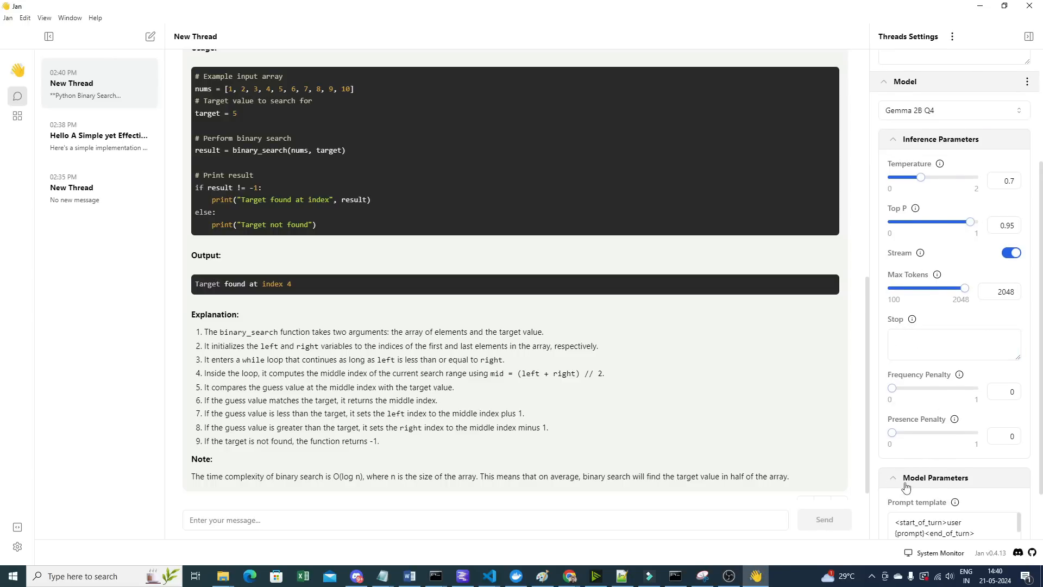
{"action": "scroll", "scroll_direction": "down", "scroll_amount": 3}
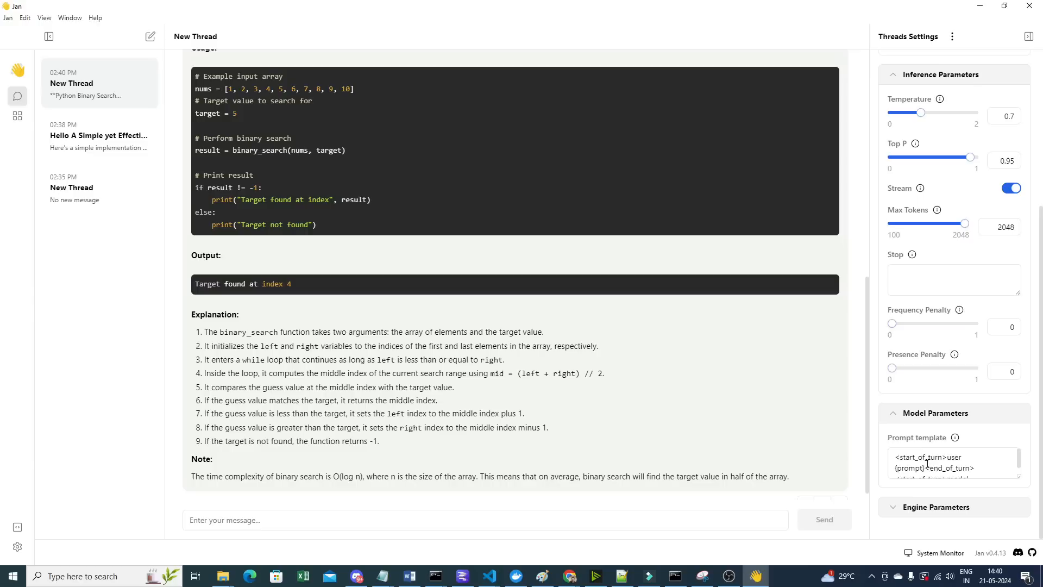
{"action": "scroll", "scroll_direction": "down", "scroll_amount": 3}
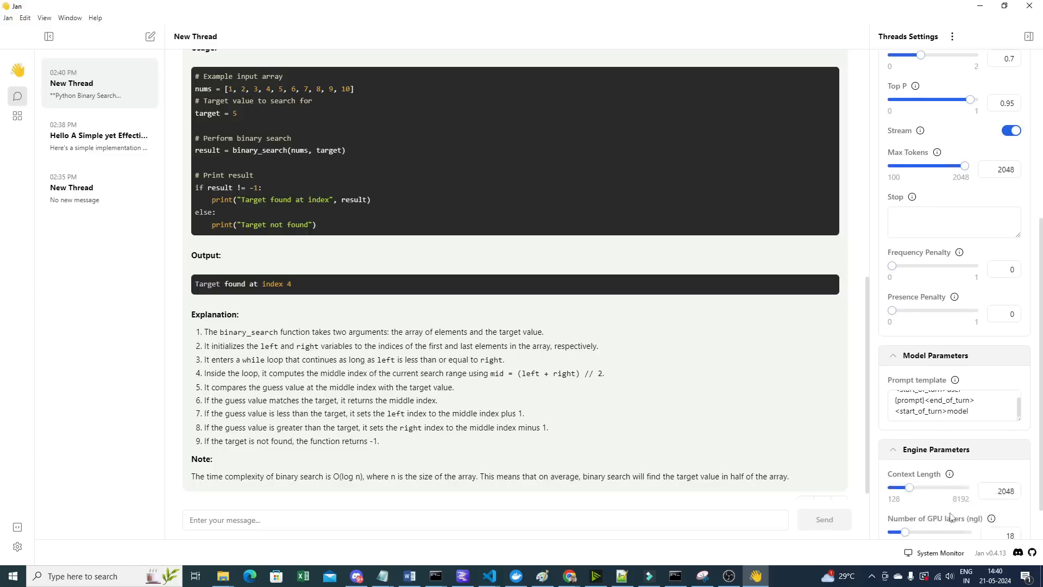
{"action": "scroll", "scroll_direction": "down", "scroll_amount": 3}
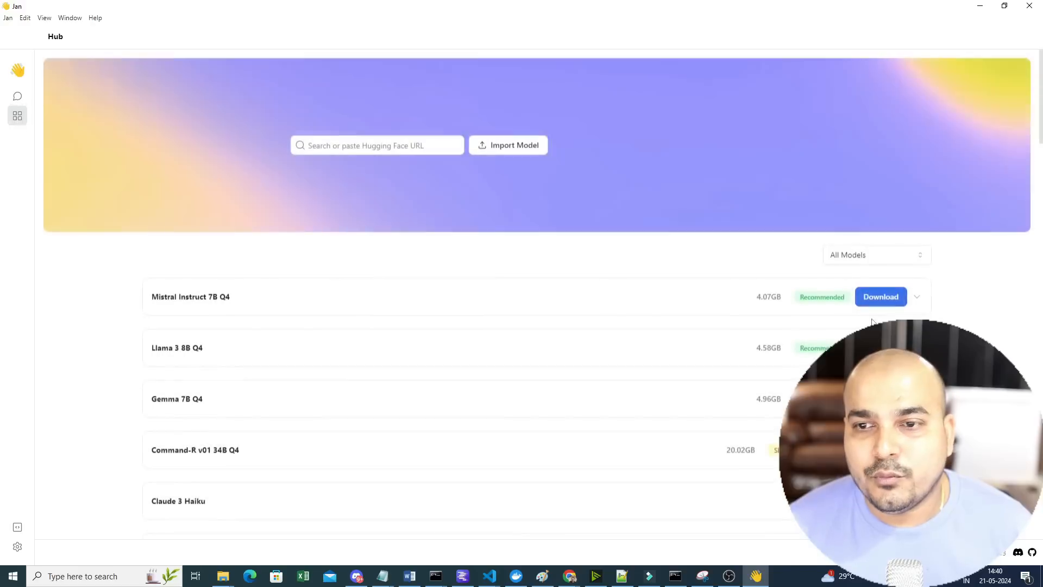
Scroll down the Hub's remote and local model list to find Gemma 2B Q4
{"action": "scroll", "scroll_direction": "down", "scroll_amount": 3}
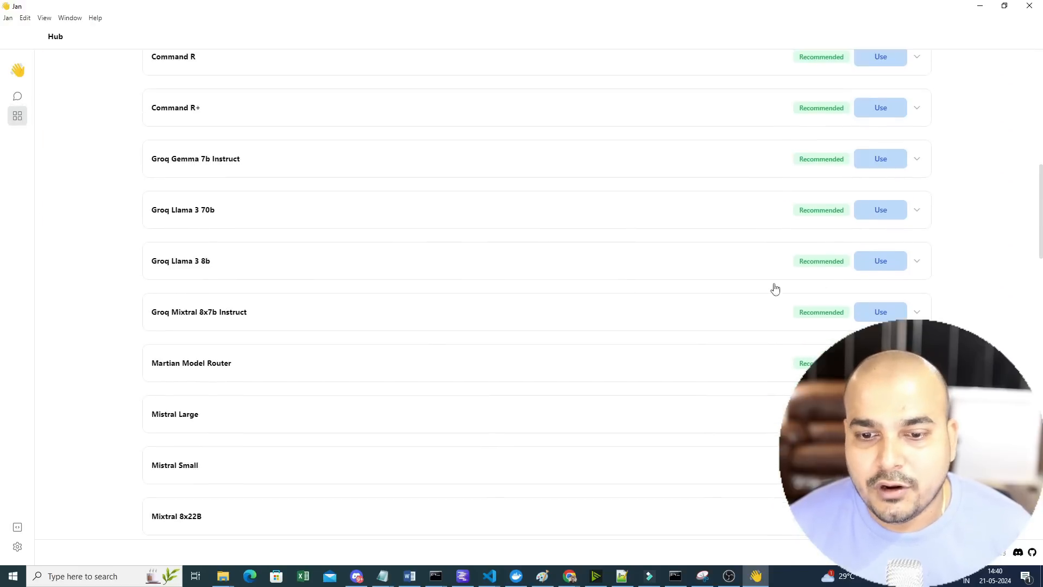
{"action": "scroll", "scroll_direction": "down", "scroll_amount": 3}
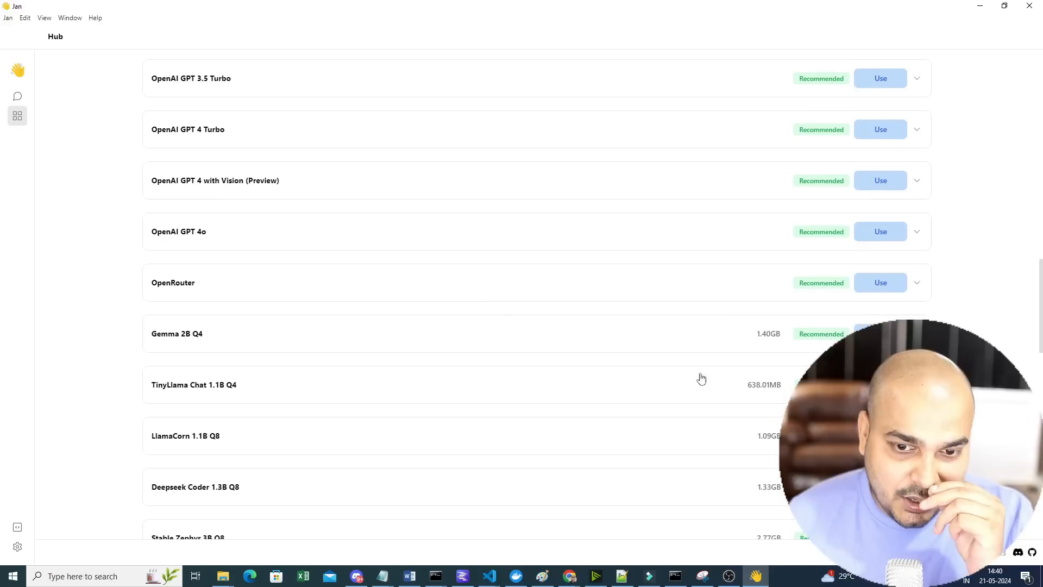
{"action": "scroll", "scroll_direction": "down", "scroll_amount": 3}
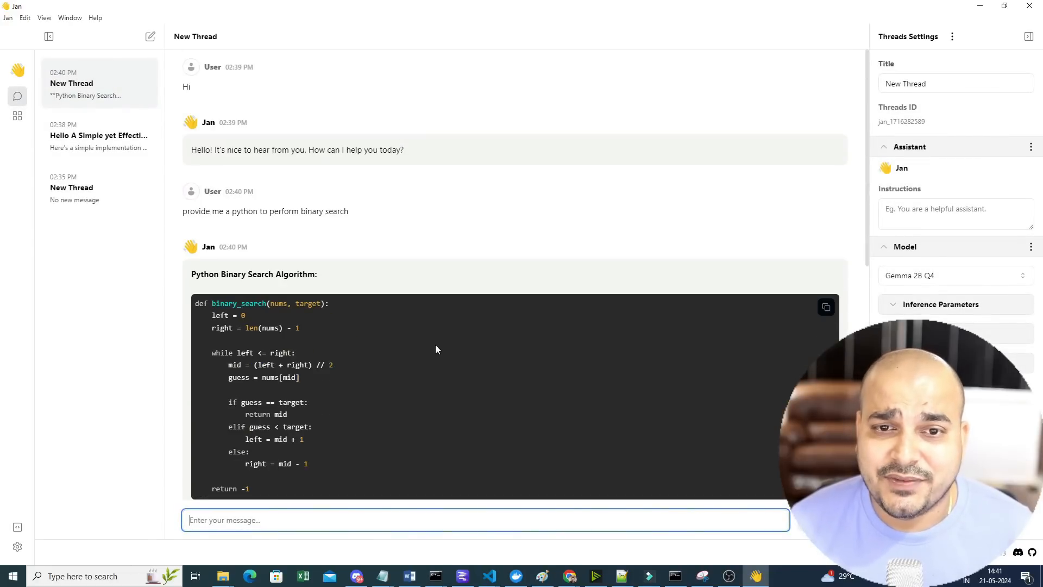
{"action": "mouse_move", "coordinate": [521, 417]}
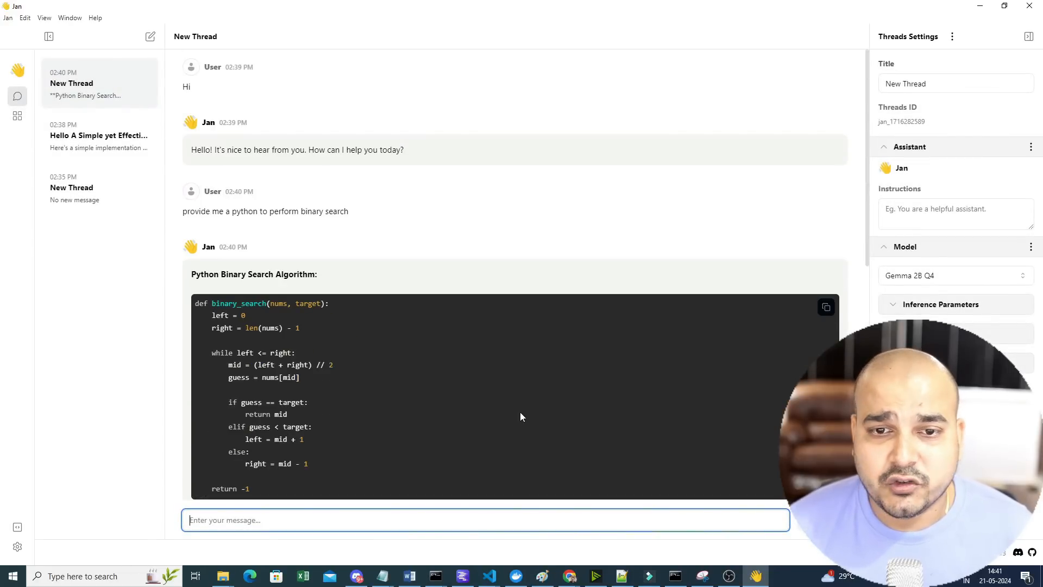
{"action": "mouse_move", "coordinate": [202, 231]}
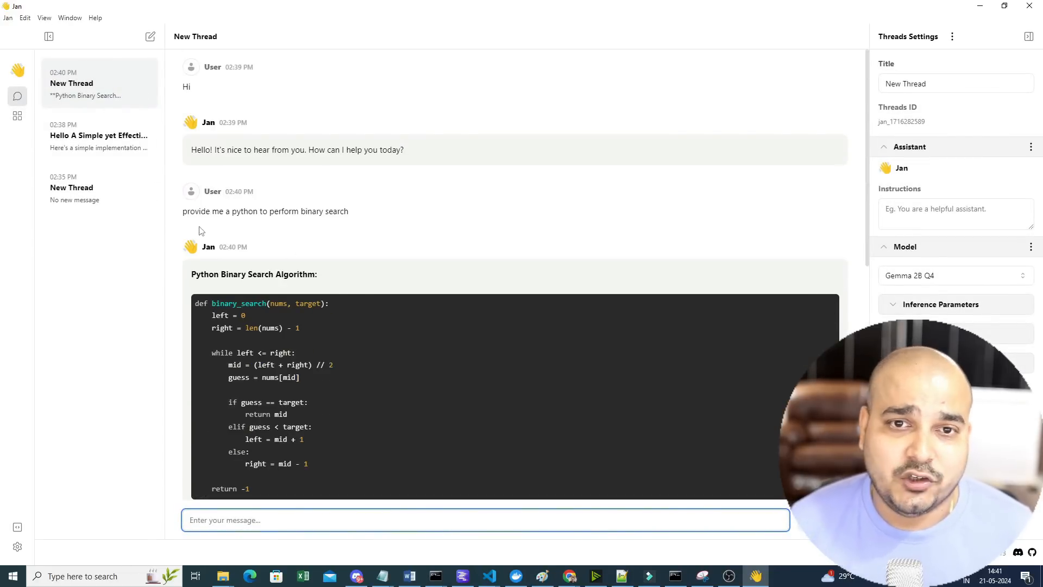
{"action": "left_click", "coordinate": [50, 37]}
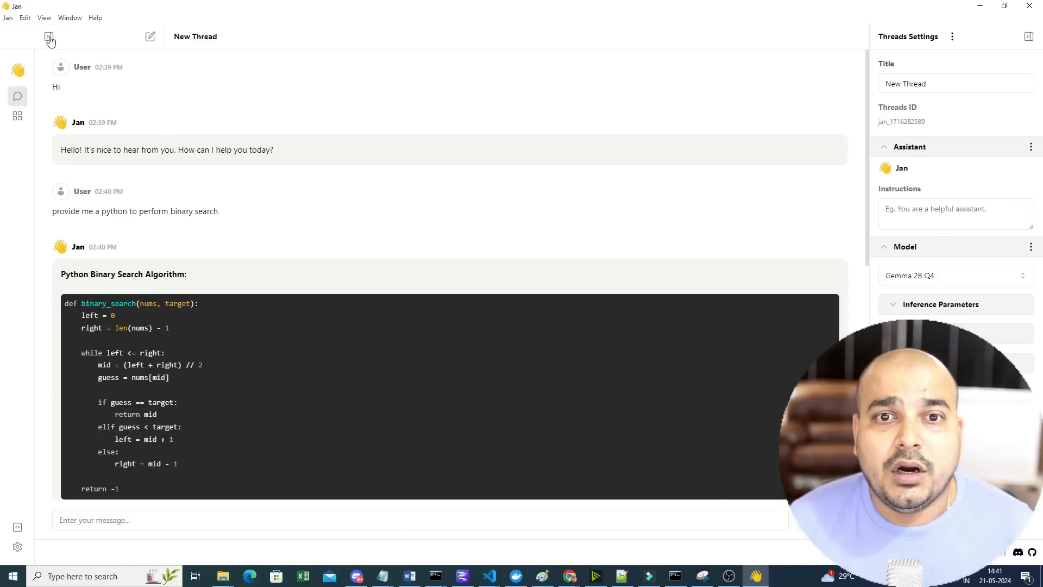
{"action": "left_click", "coordinate": [49, 37]}
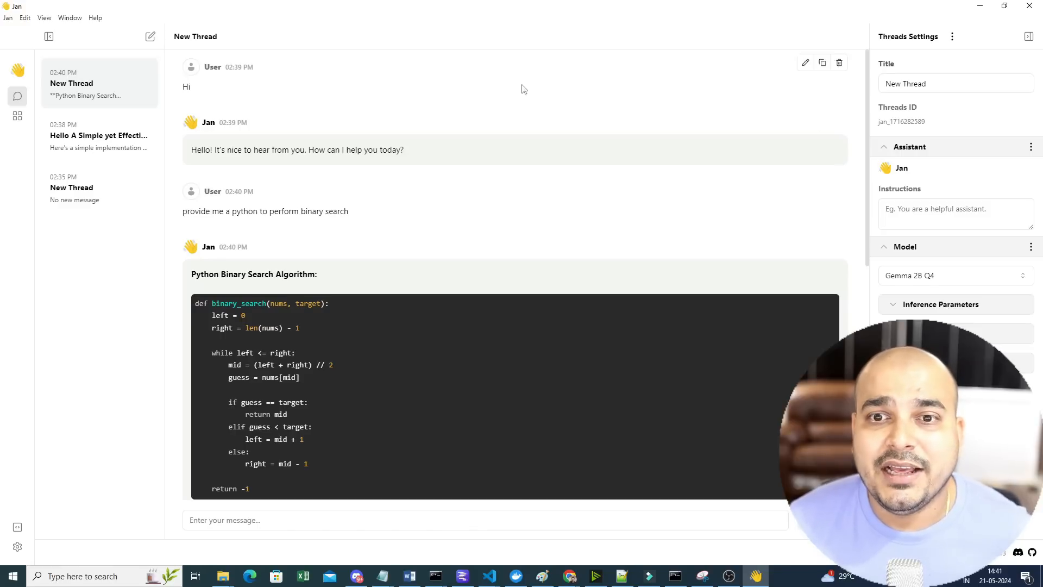
{"action": "mouse_move", "coordinate": [528, 189]}
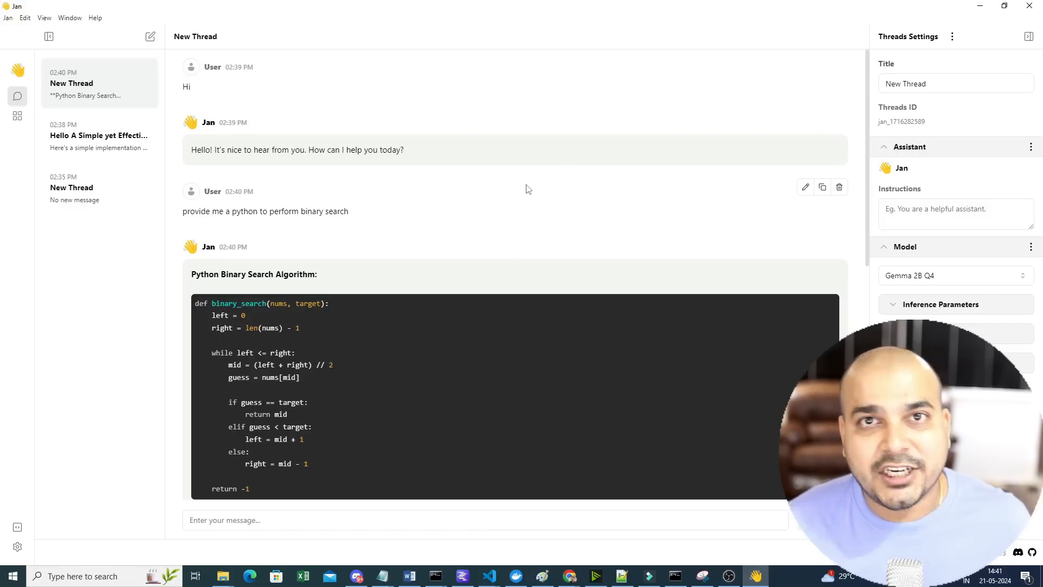